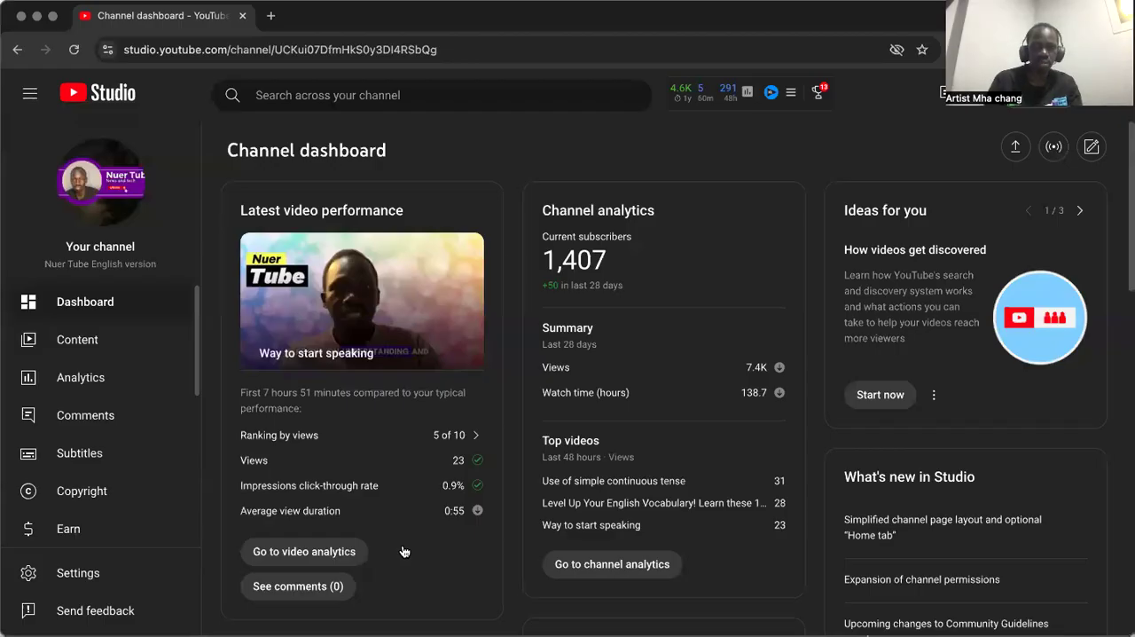
mouse_move(555, 249)
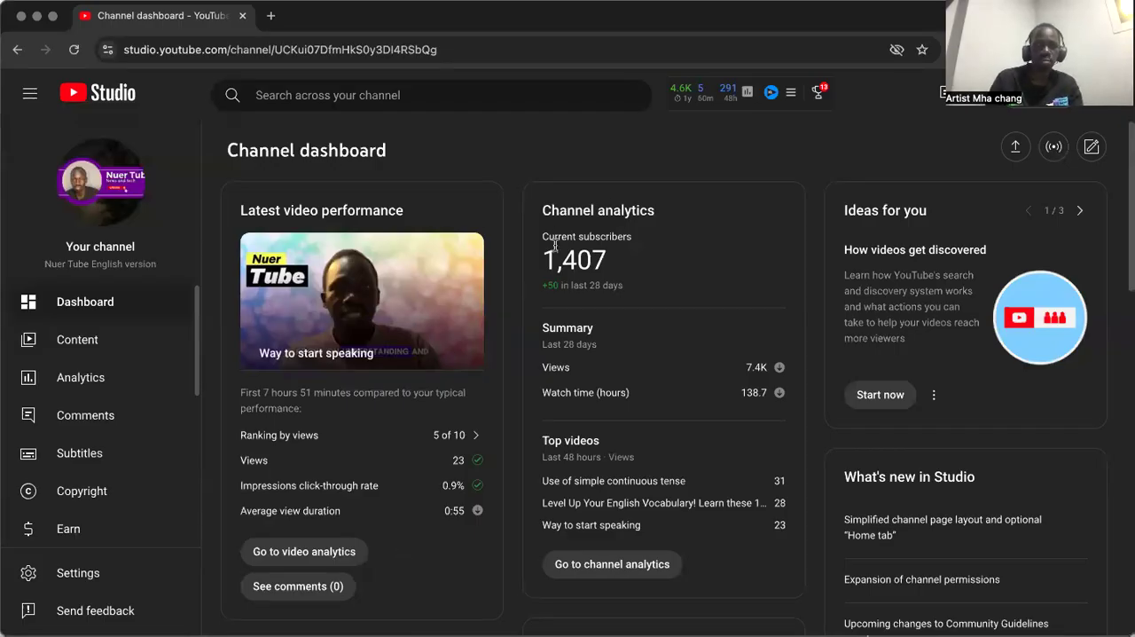
mouse_move(603, 231)
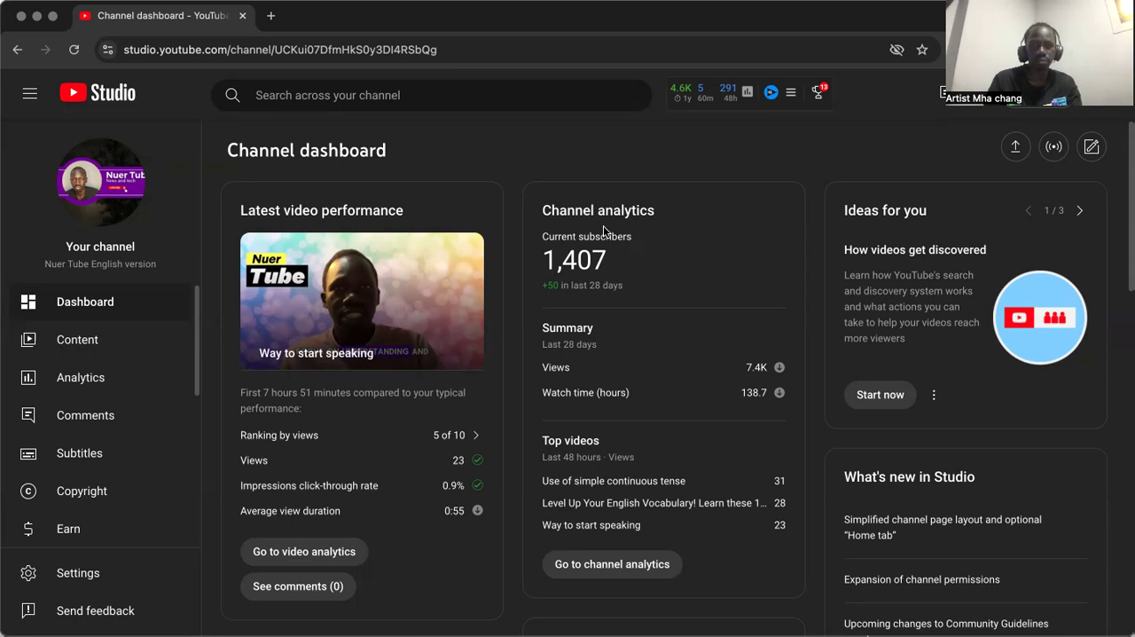
mouse_move(752, 250)
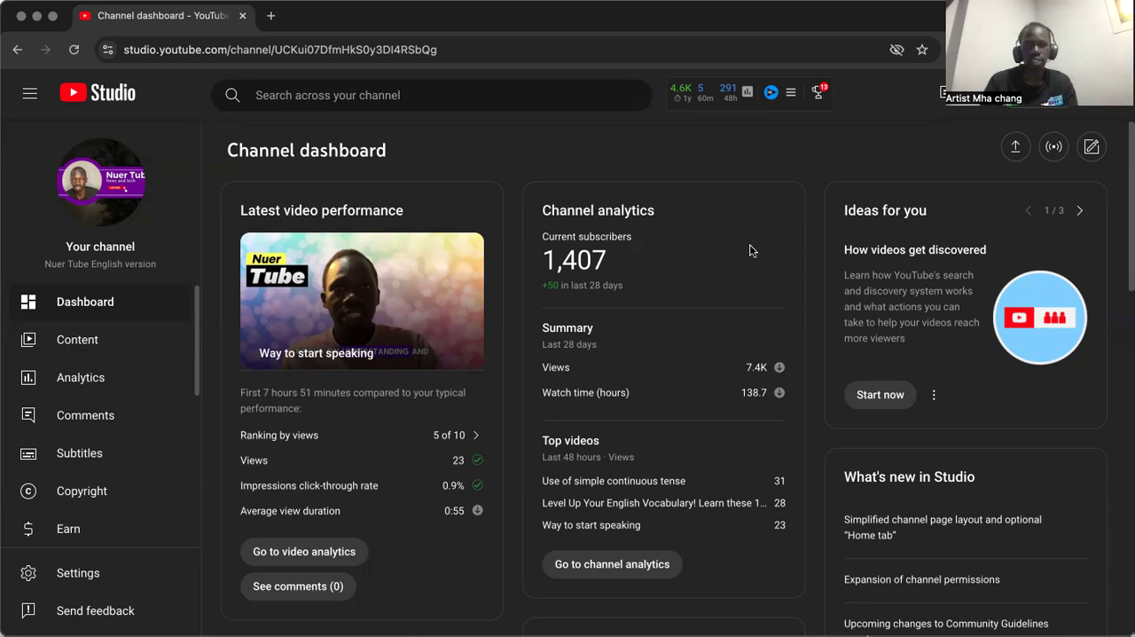
mouse_move(788, 166)
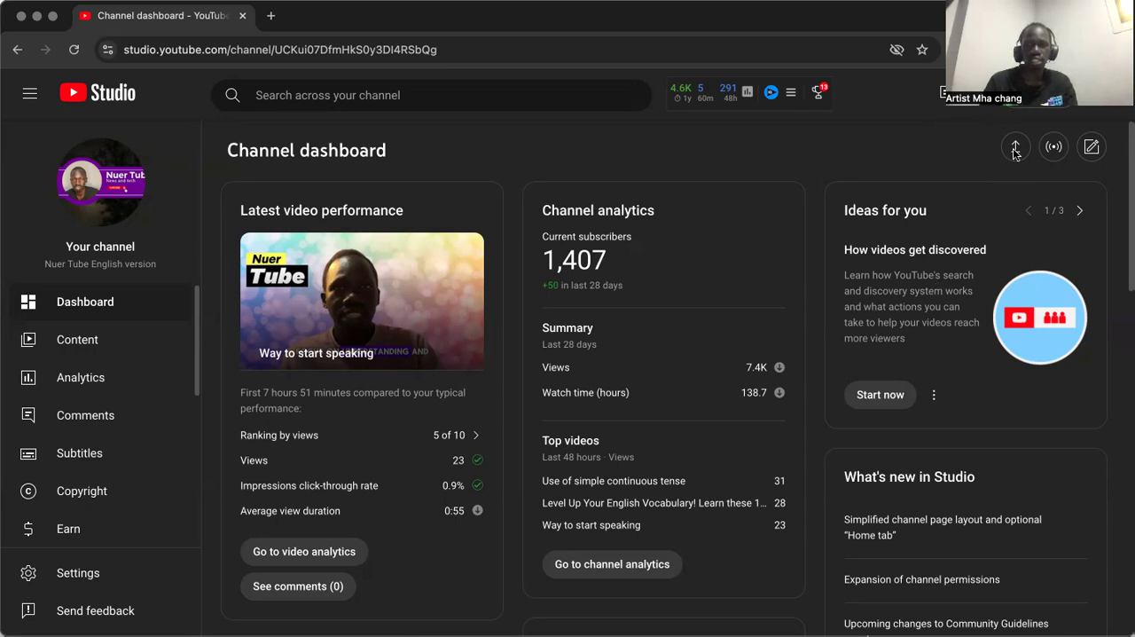
Show the Create menu with upload, live, post, playlist and podcast choices
left_click(1014, 145)
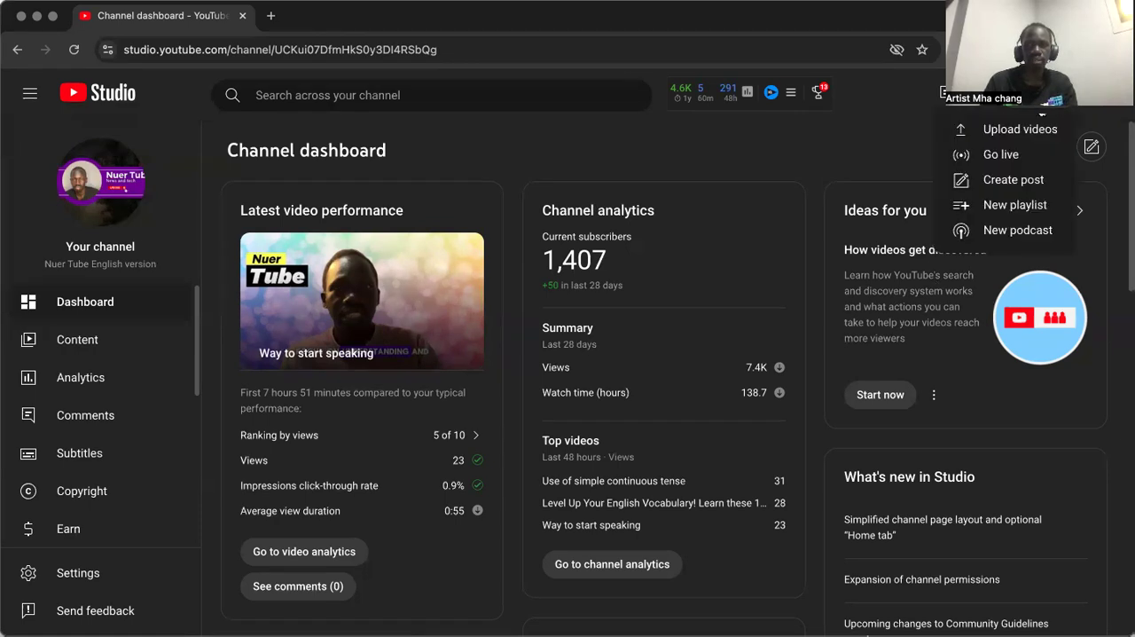
mouse_move(1029, 140)
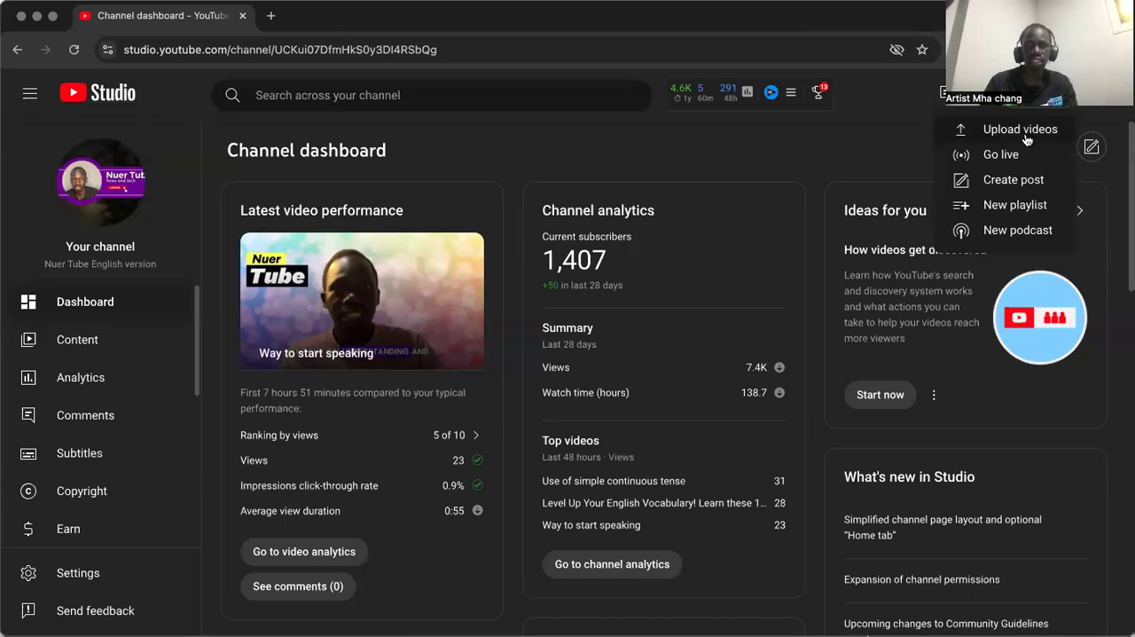
Choose Upload videos and select the video file from disk to begin uploading
left_click(1020, 128)
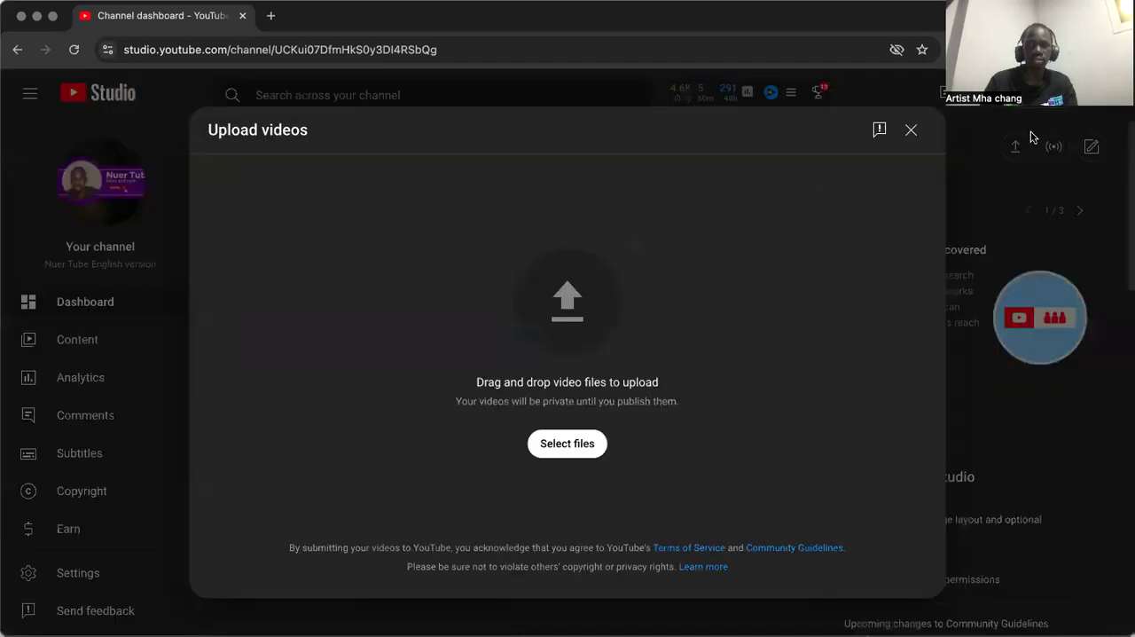
mouse_move(532, 339)
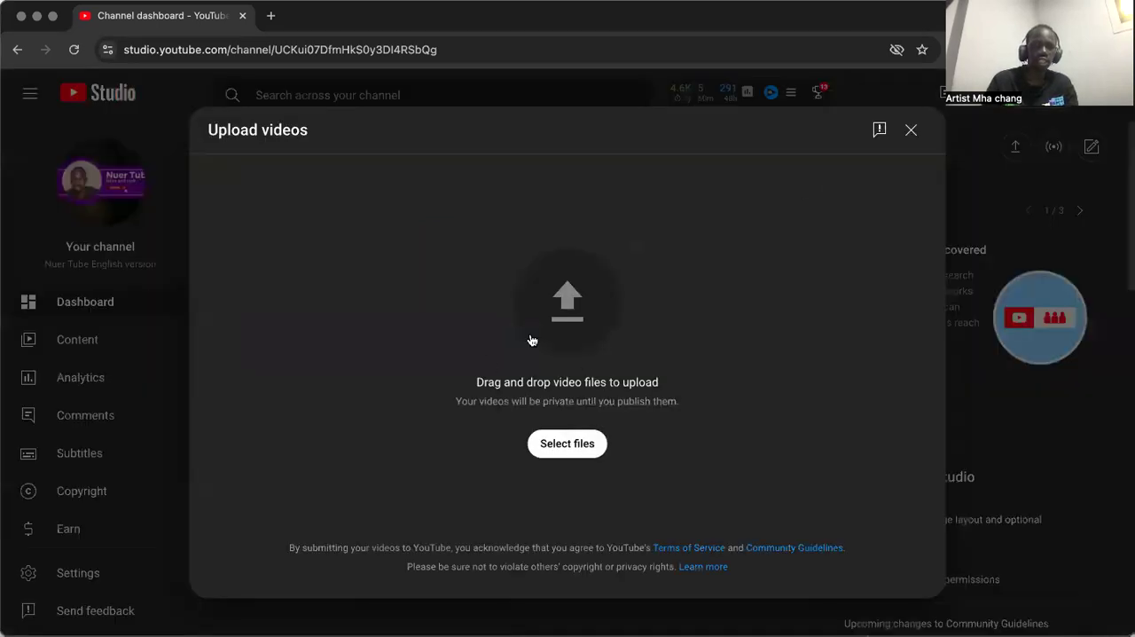
mouse_move(358, 358)
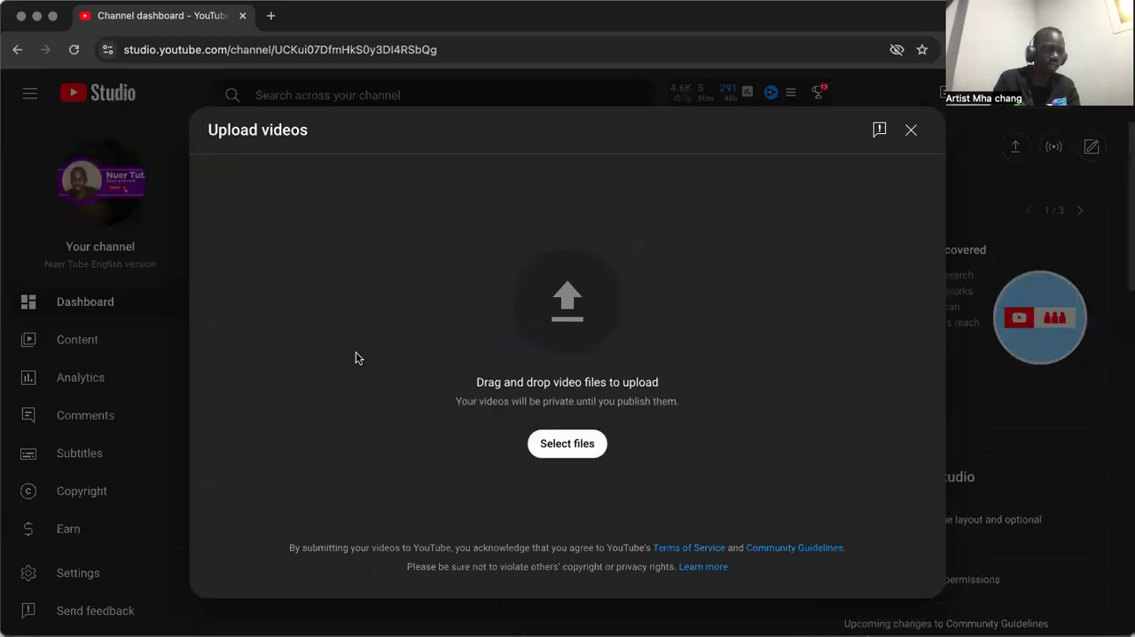
mouse_move(574, 447)
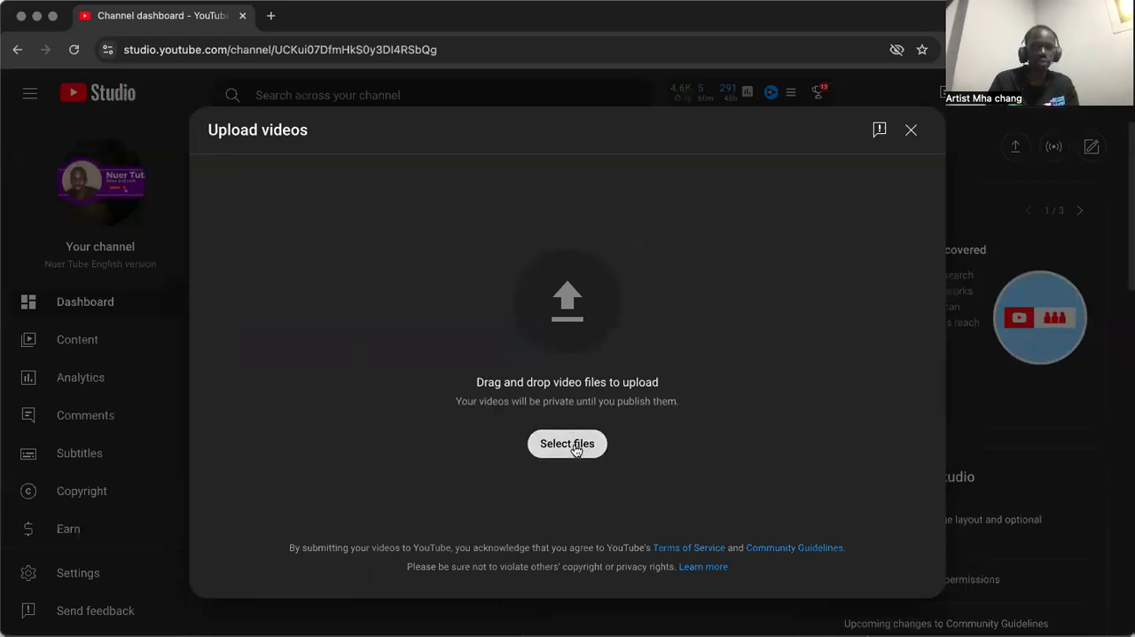
left_click(568, 444)
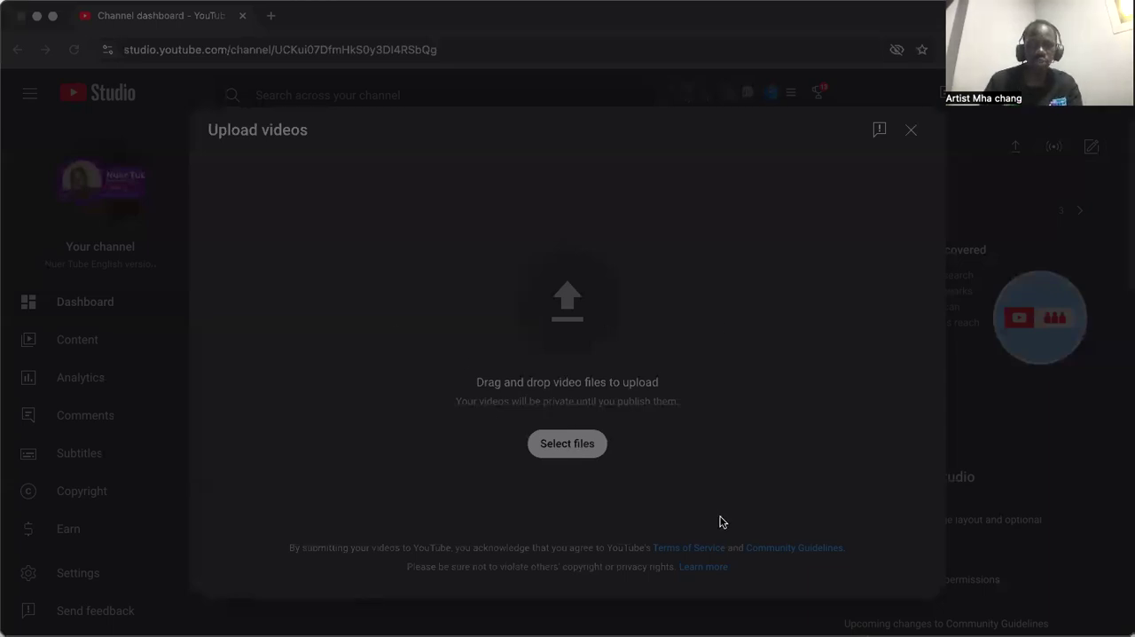
mouse_move(606, 259)
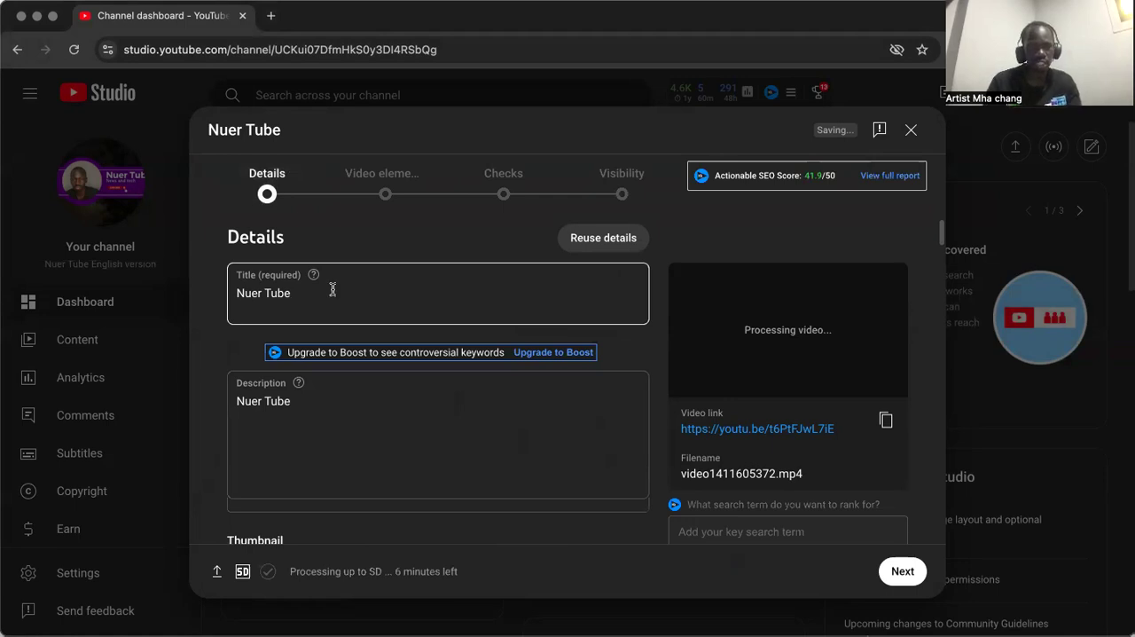
Enter the title 'how to upload a youtube video' for the uploading file
type("h")
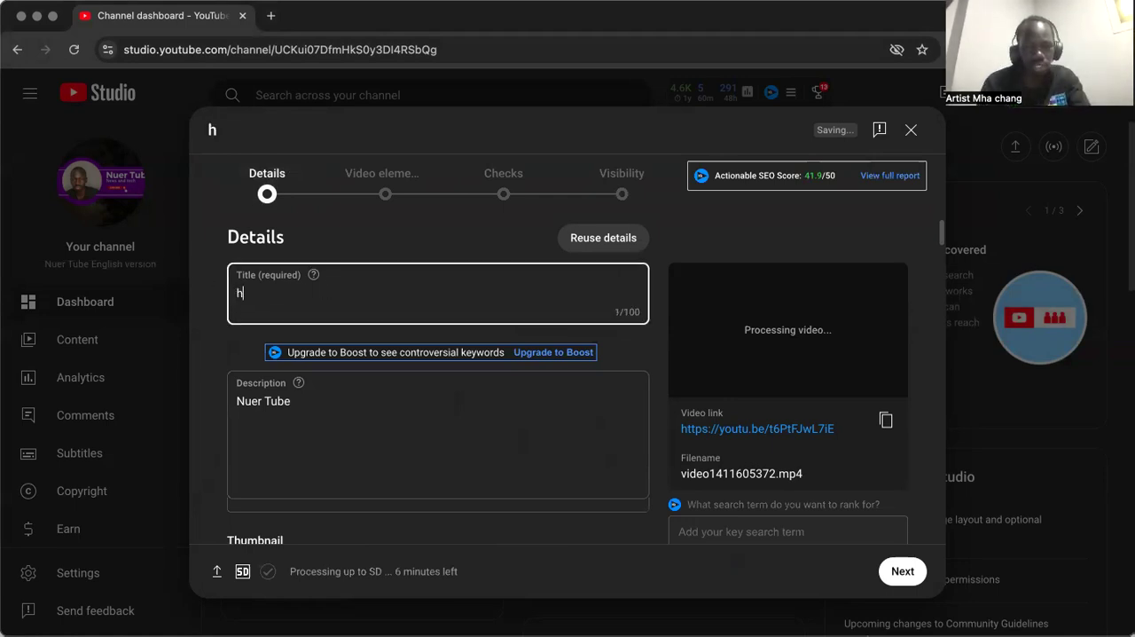
type("ow to up")
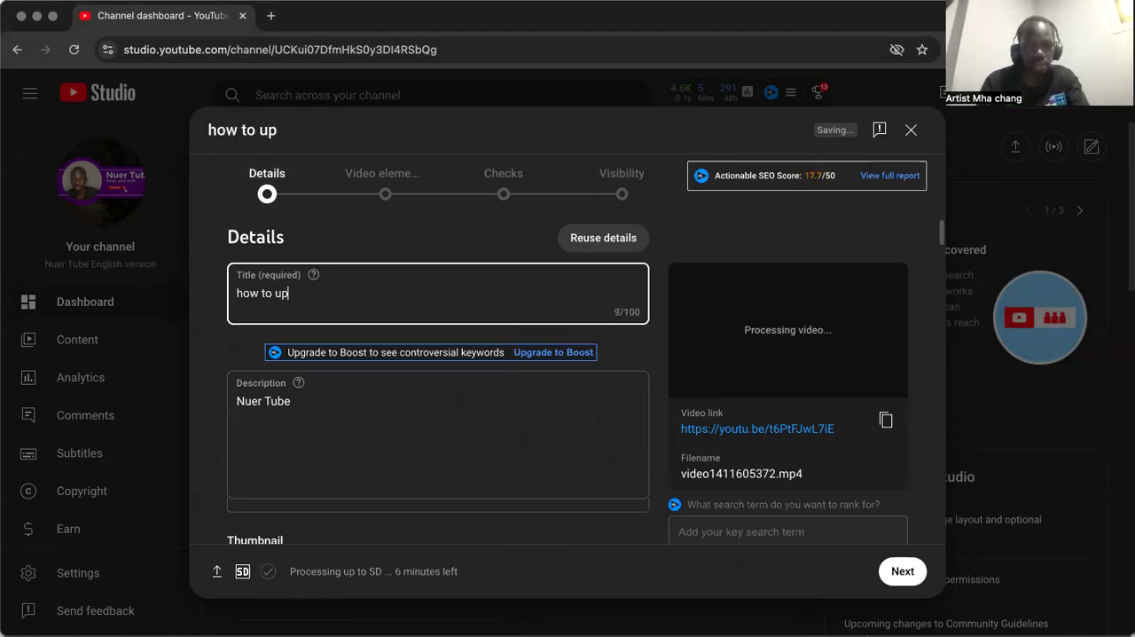
type("load a")
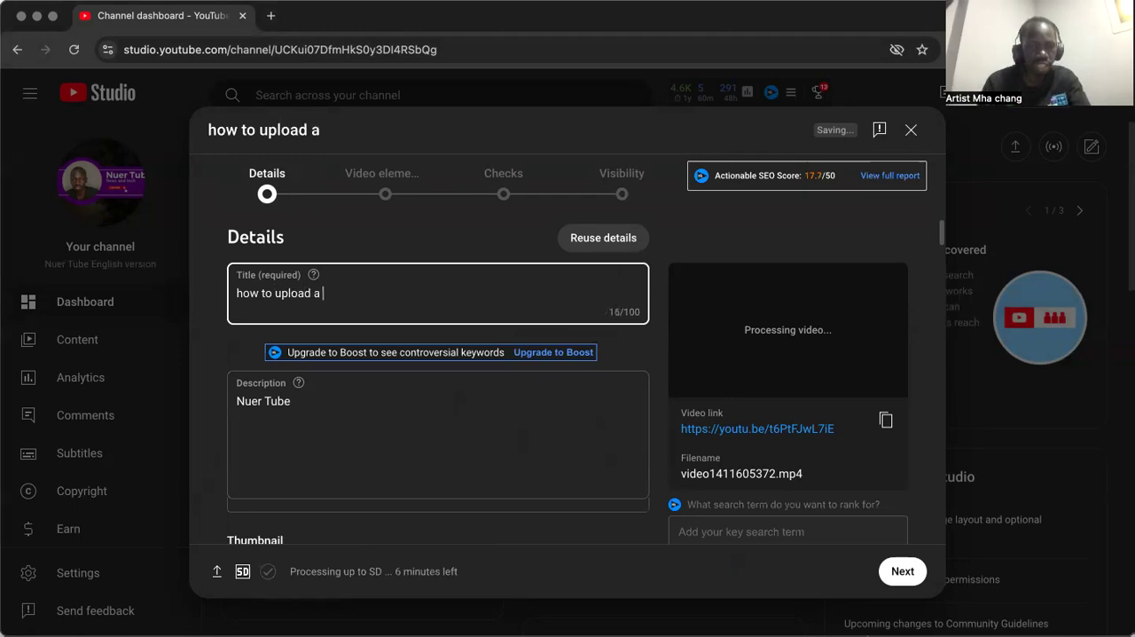
type("youtube vid")
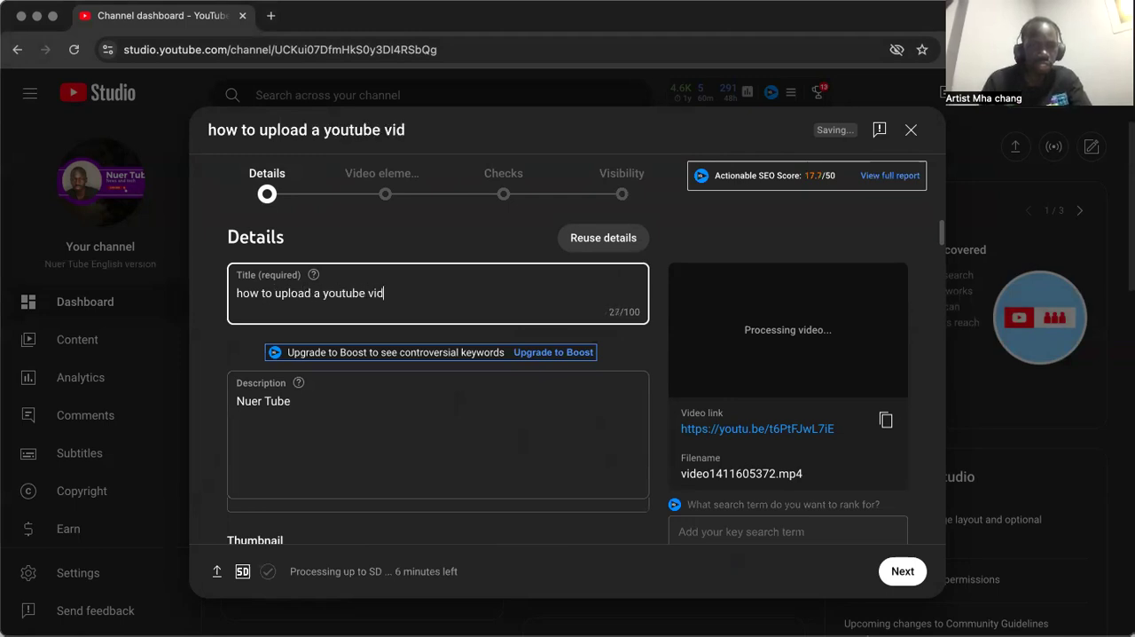
type("eo")
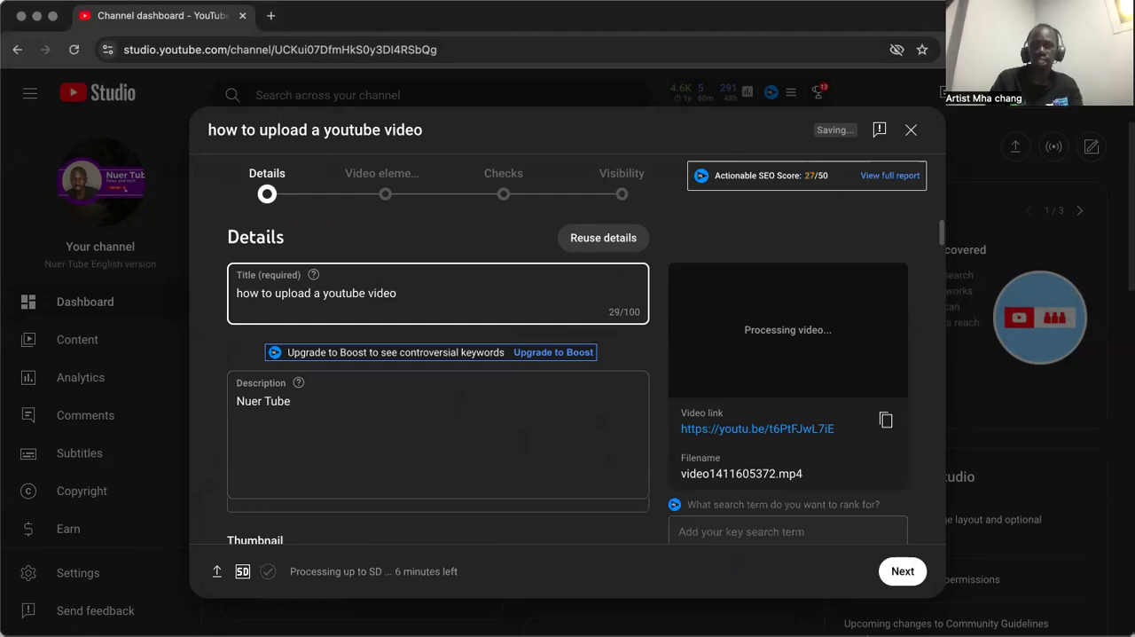
mouse_move(369, 189)
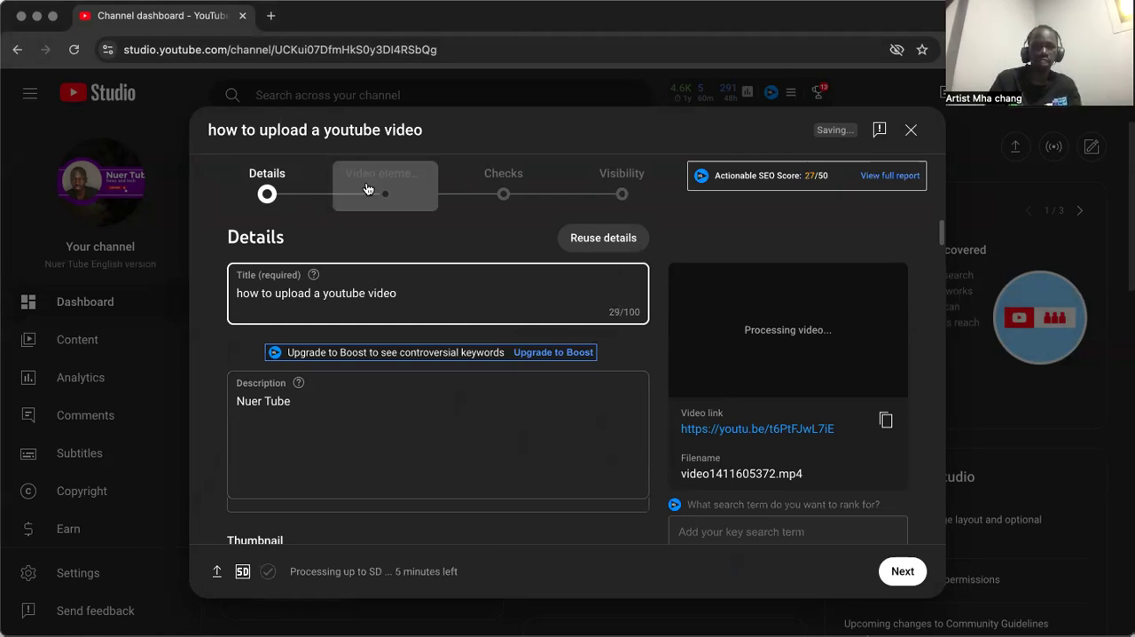
Move the upload from Details to the Video elements step
left_click(383, 186)
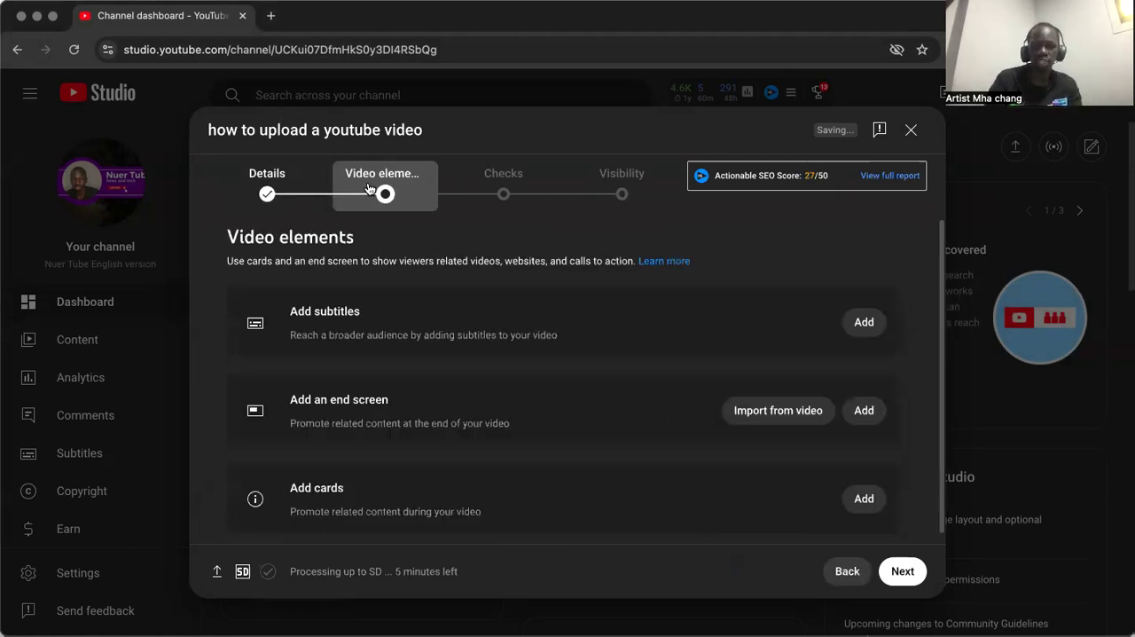
mouse_move(511, 320)
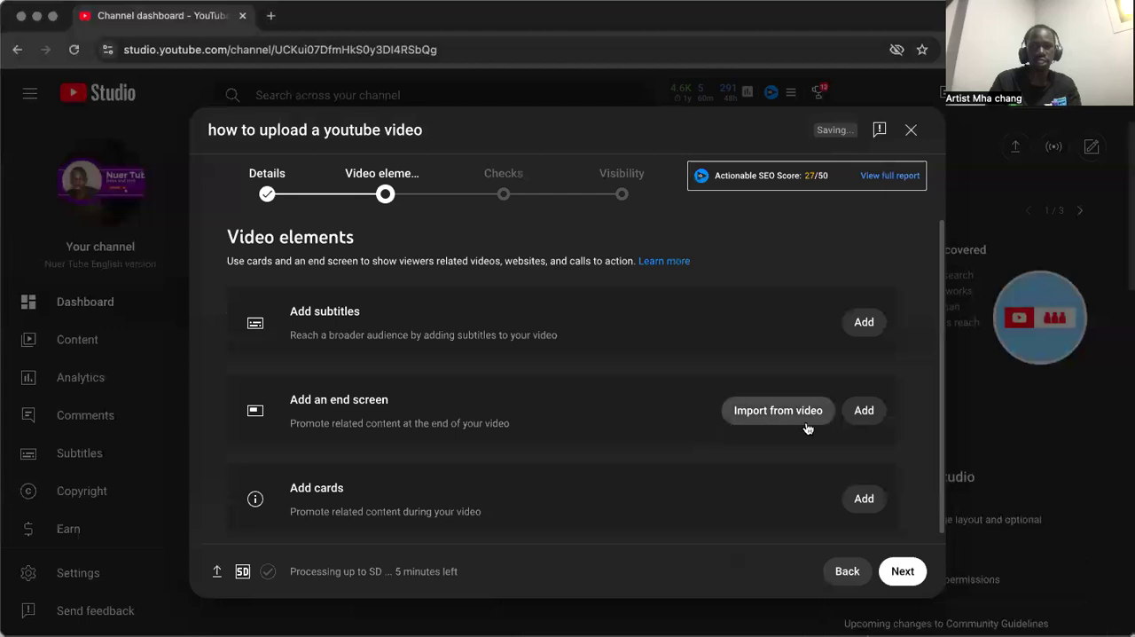
mouse_move(830, 425)
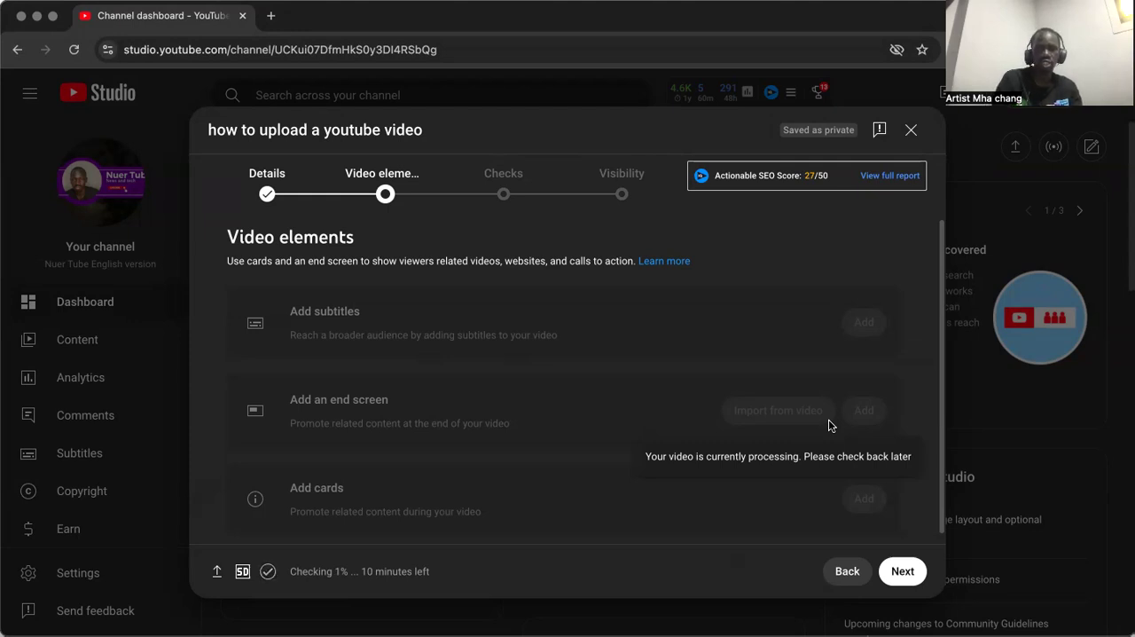
mouse_move(693, 447)
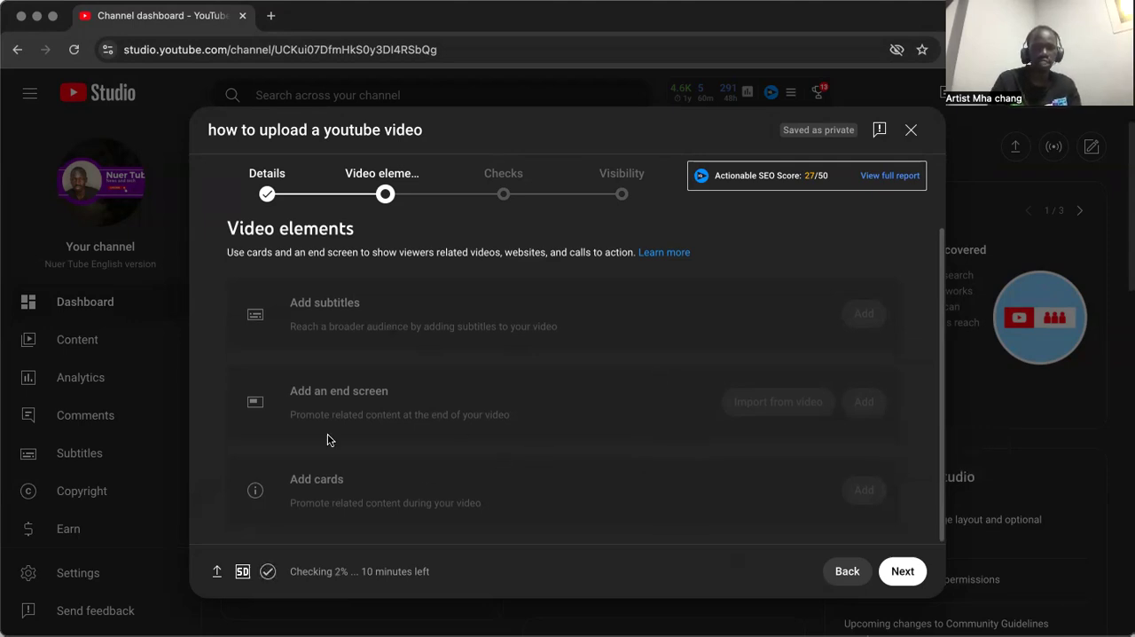
mouse_move(415, 380)
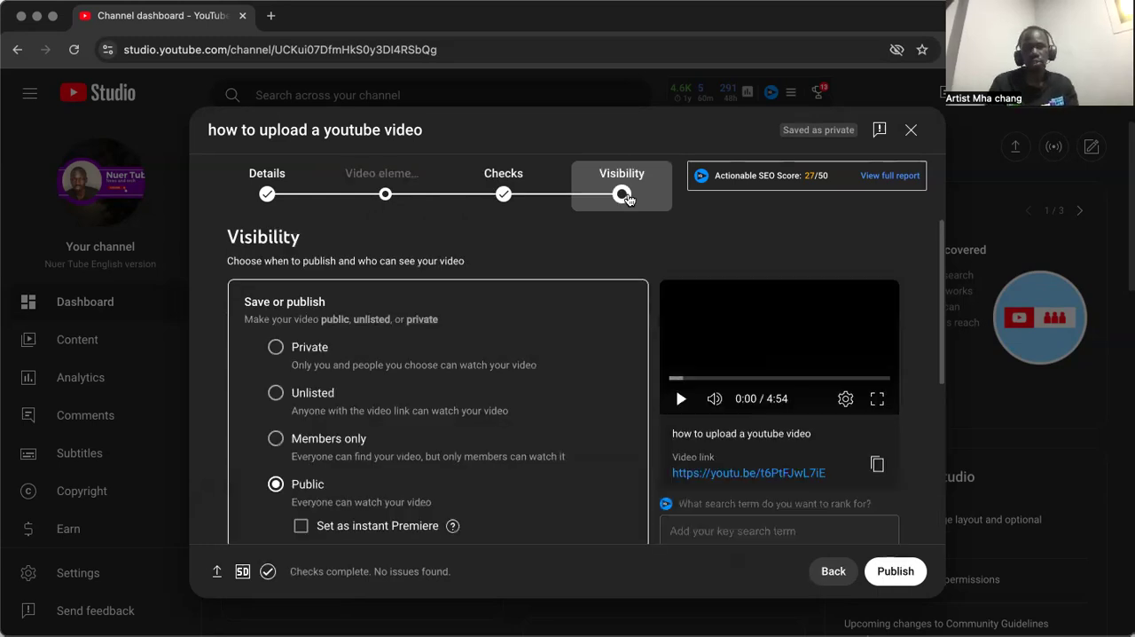
Try Private, Unlisted and Members only visibility, then settle on Public
scroll("down", 3)
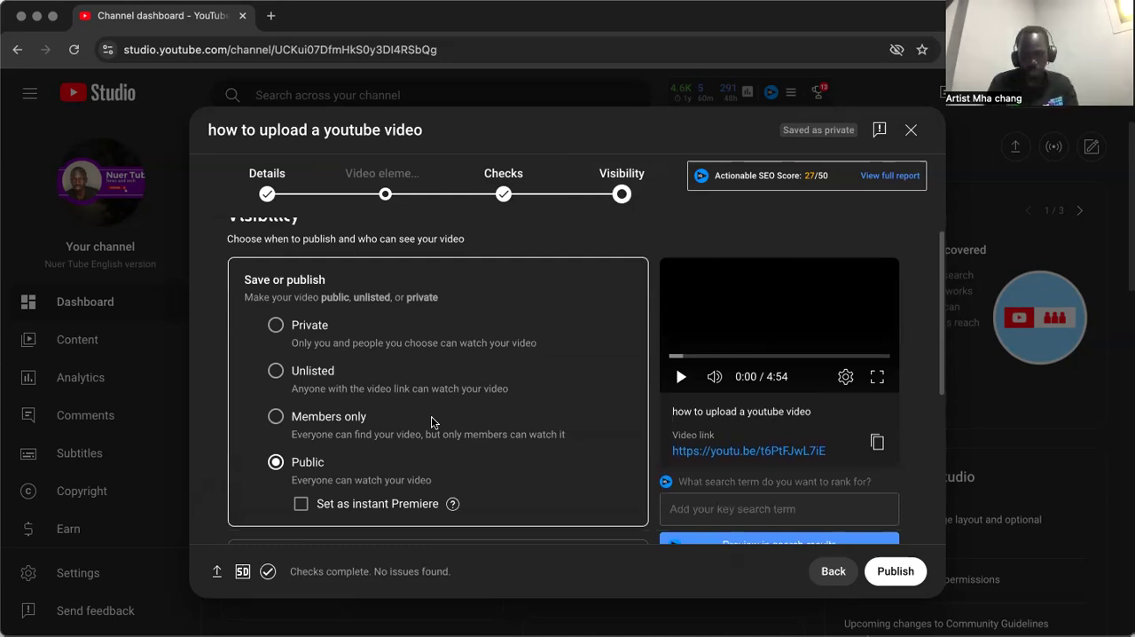
mouse_move(347, 358)
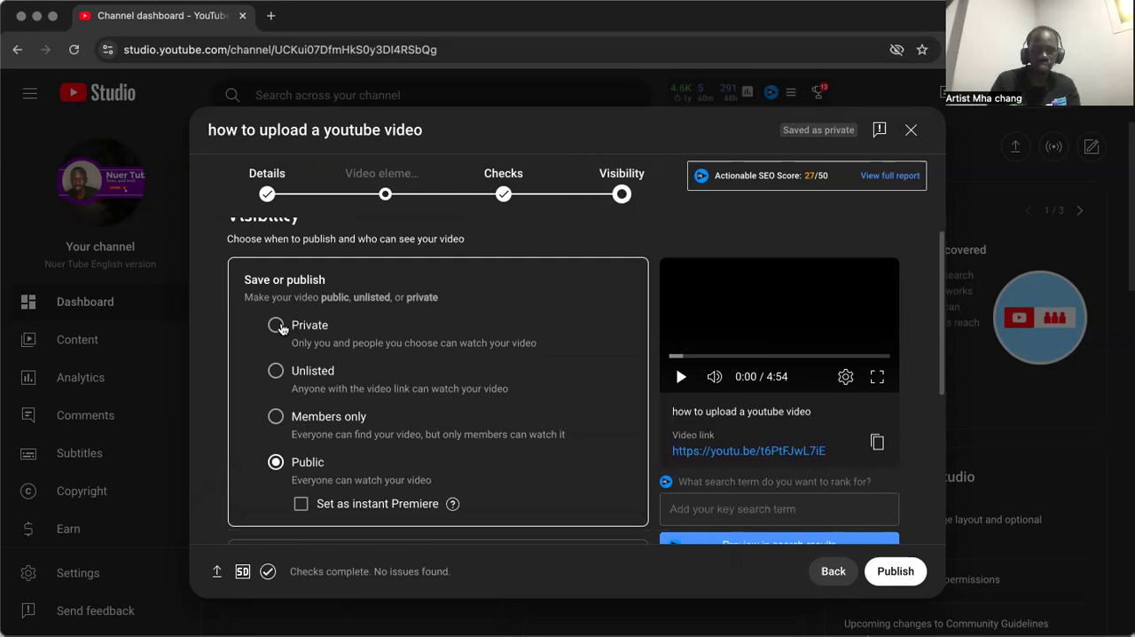
left_click(276, 325)
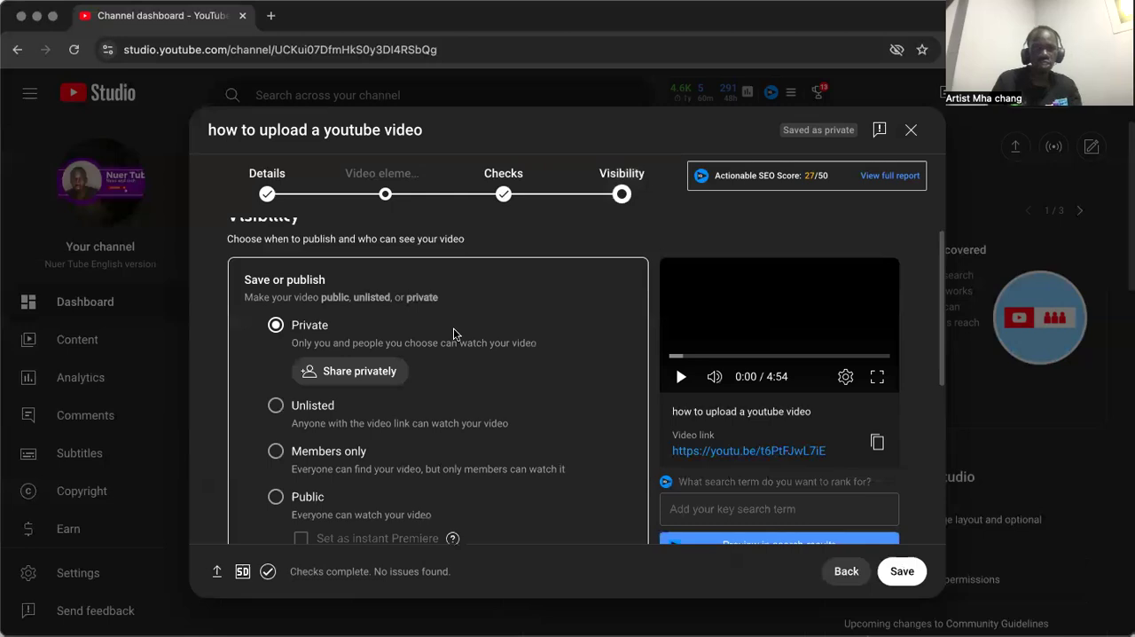
mouse_move(539, 364)
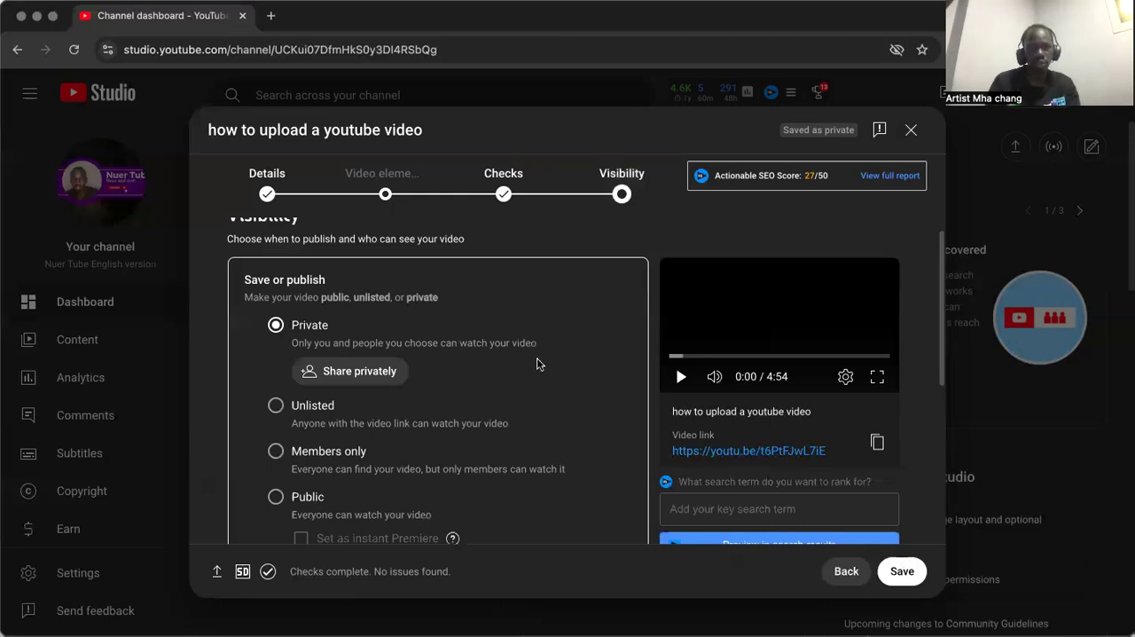
mouse_move(536, 383)
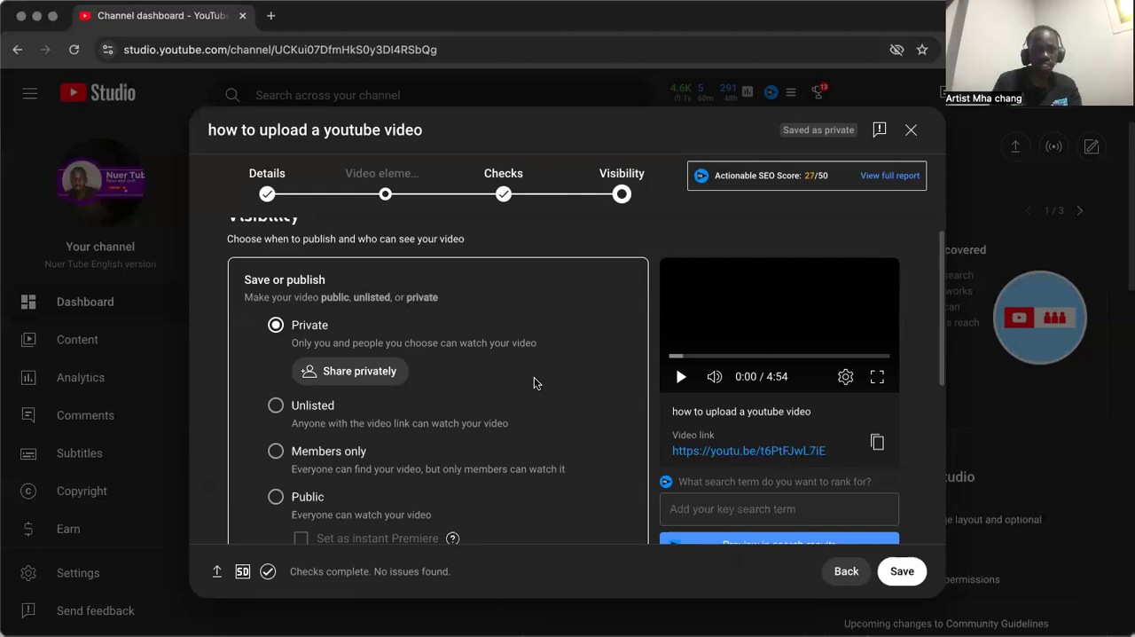
left_click(276, 404)
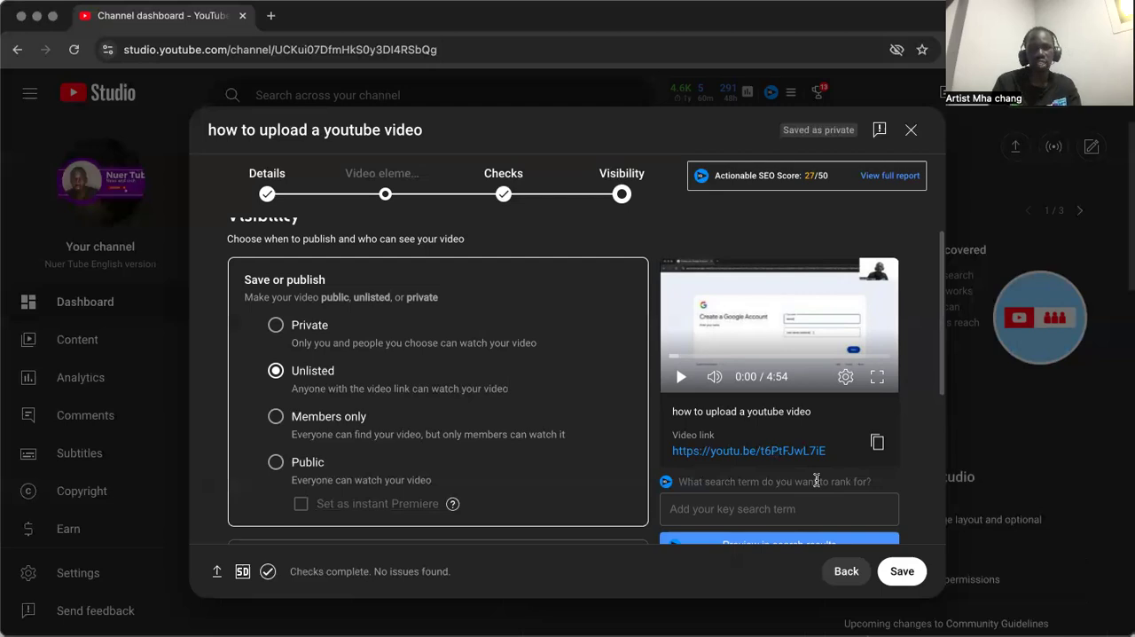
mouse_move(294, 436)
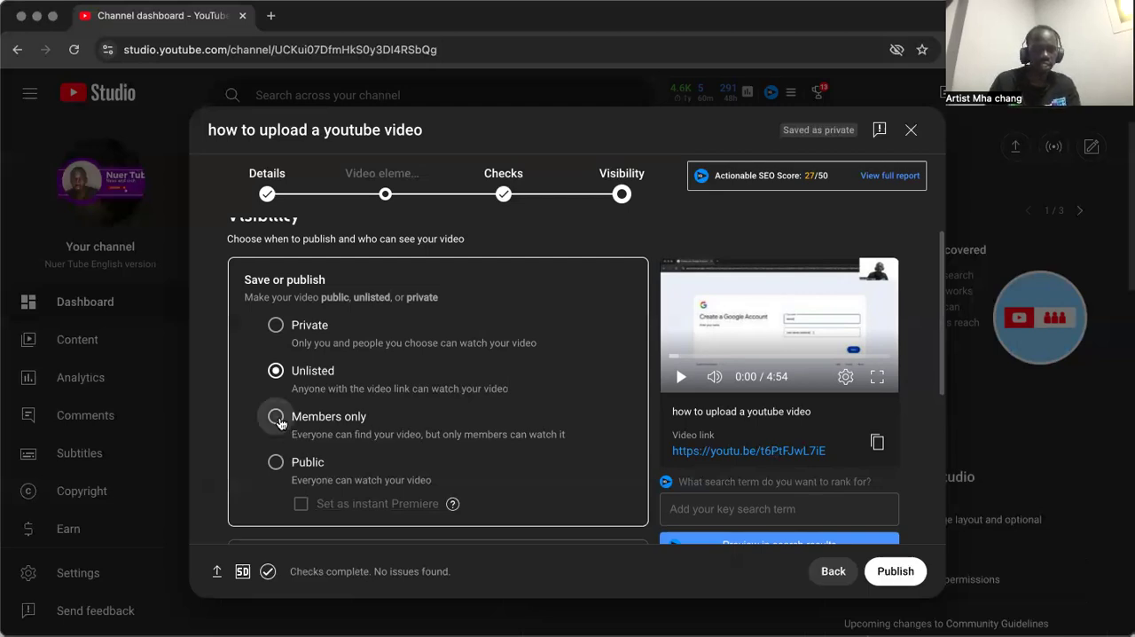
left_click(277, 422)
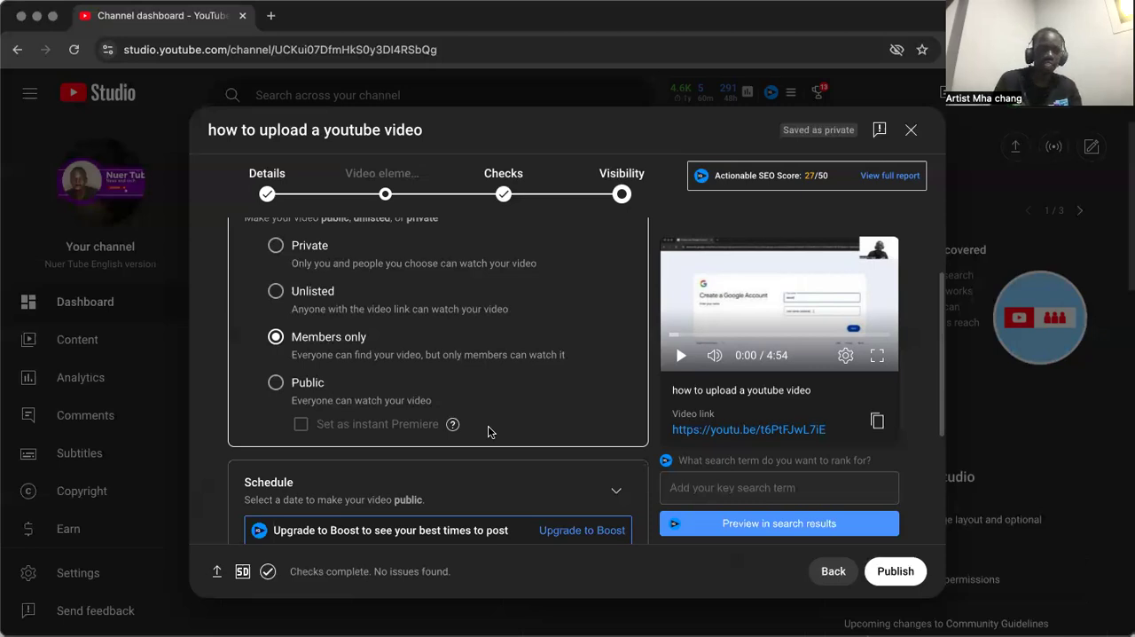
scroll("down", 3)
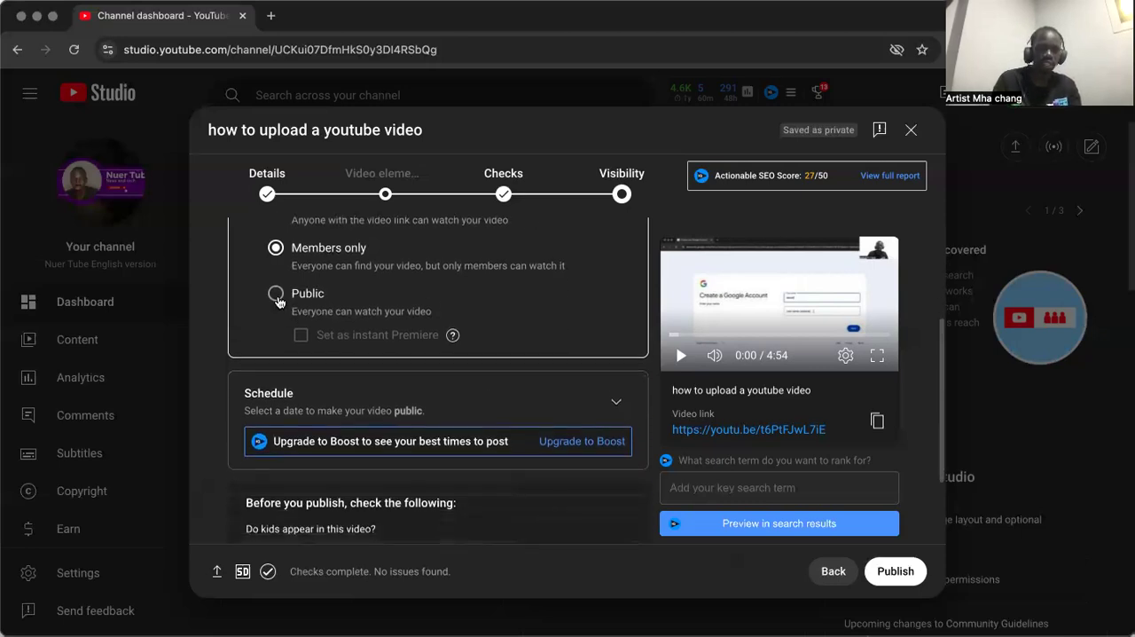
left_click(277, 295)
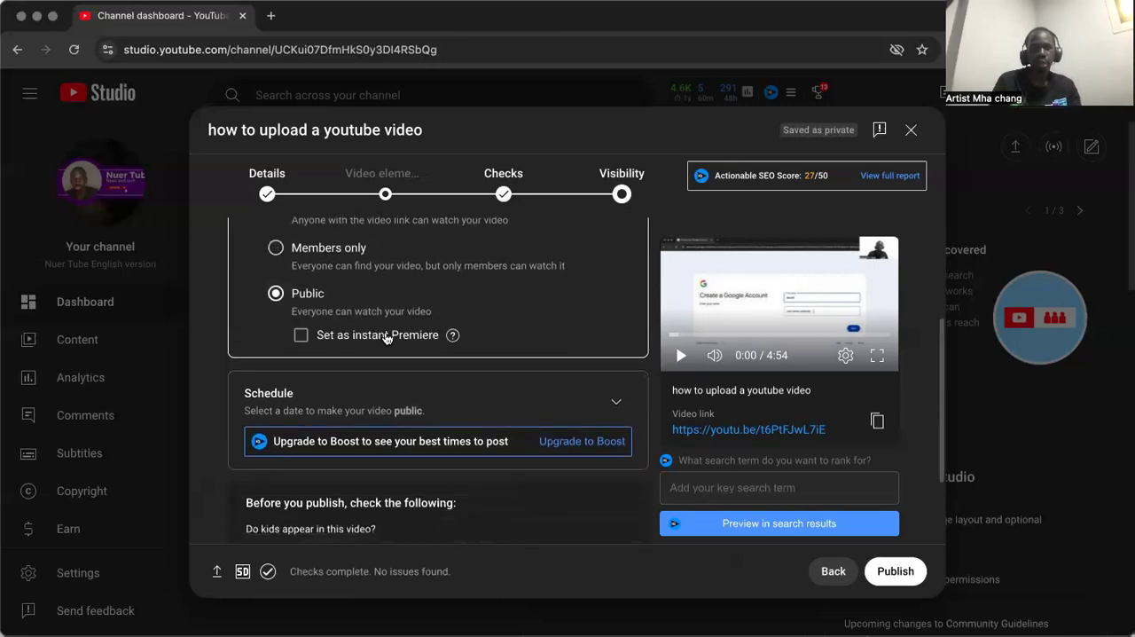
mouse_move(552, 340)
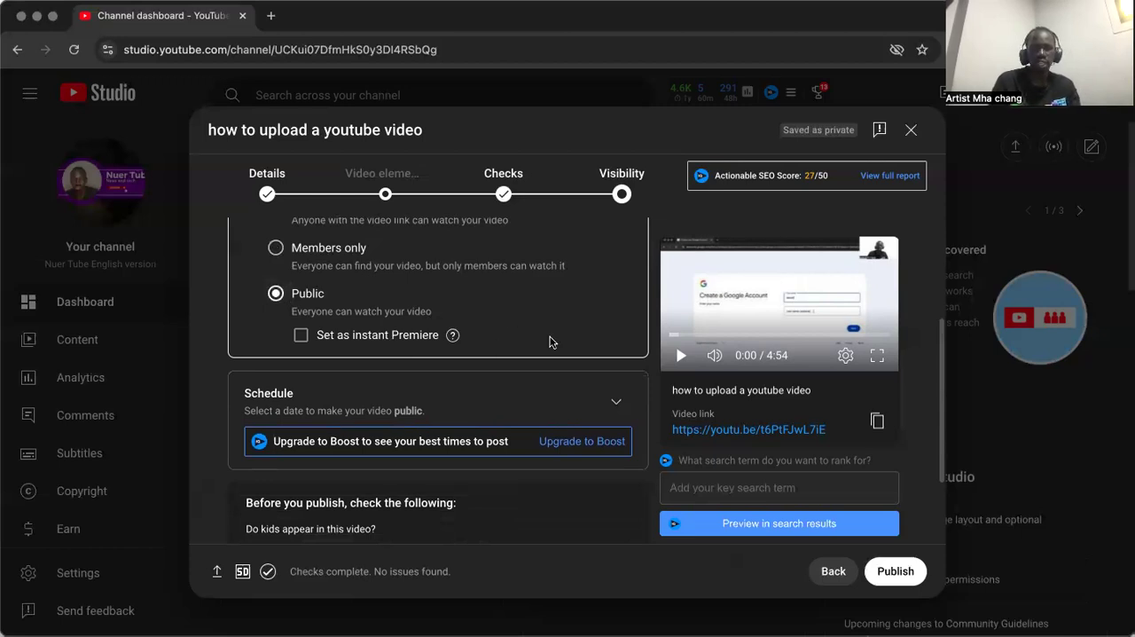
mouse_move(472, 302)
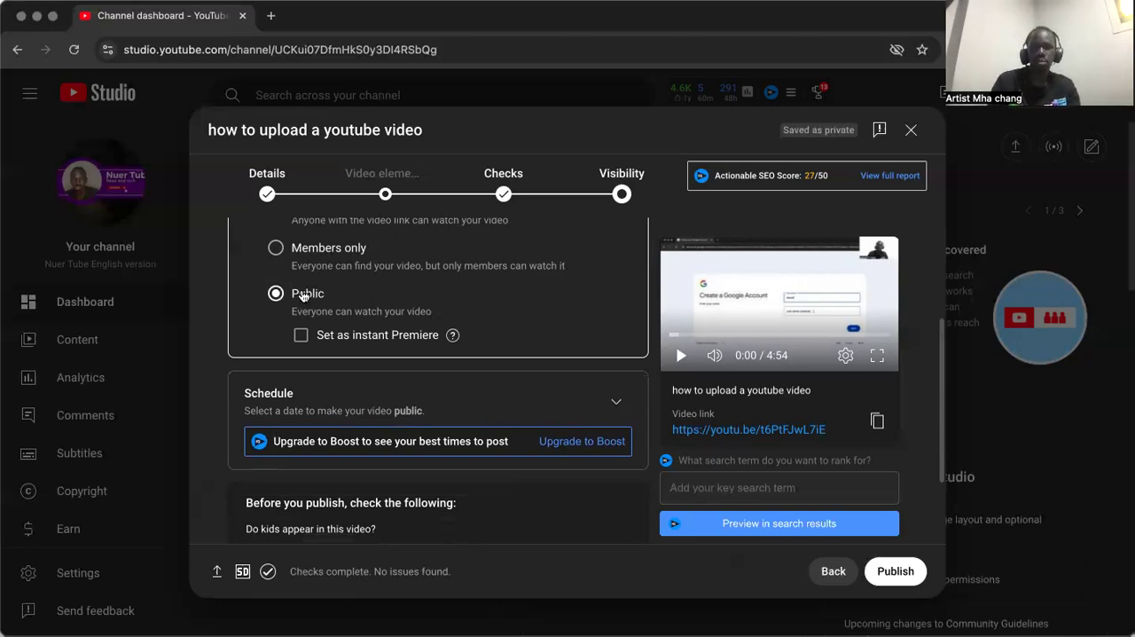
Enable Set as instant Premiere for the public video
scroll("down", 3)
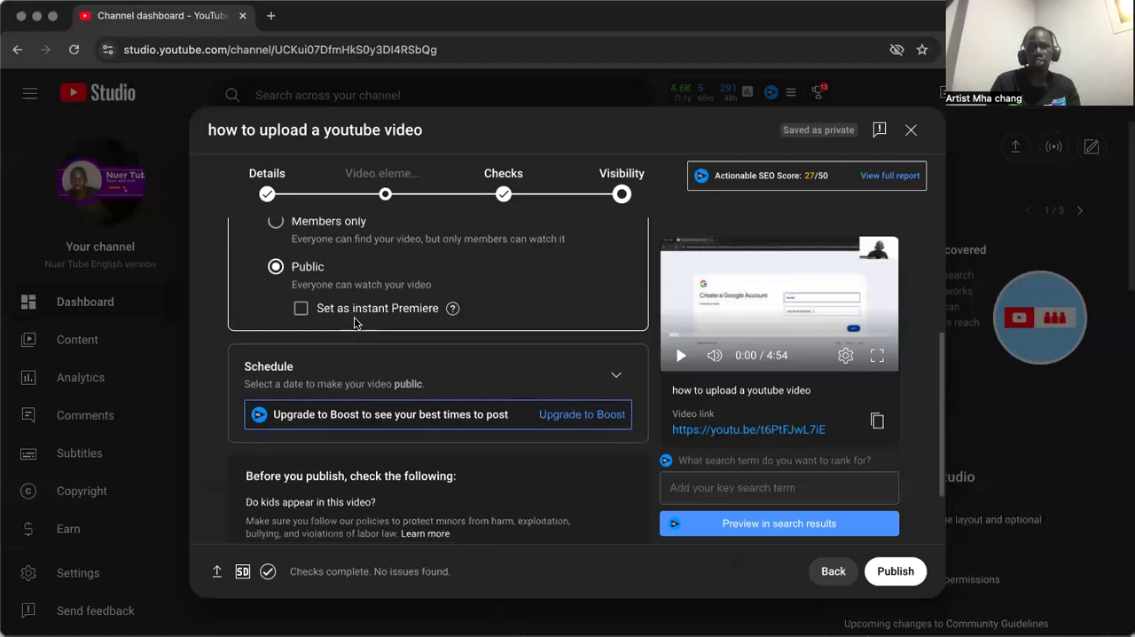
mouse_move(294, 323)
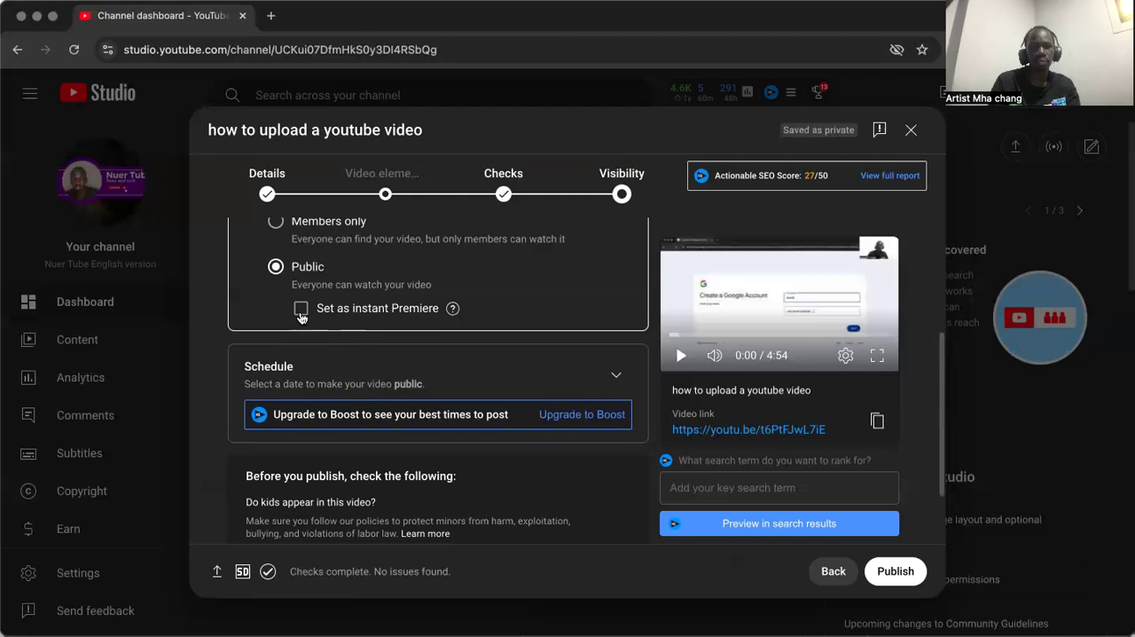
left_click(302, 309)
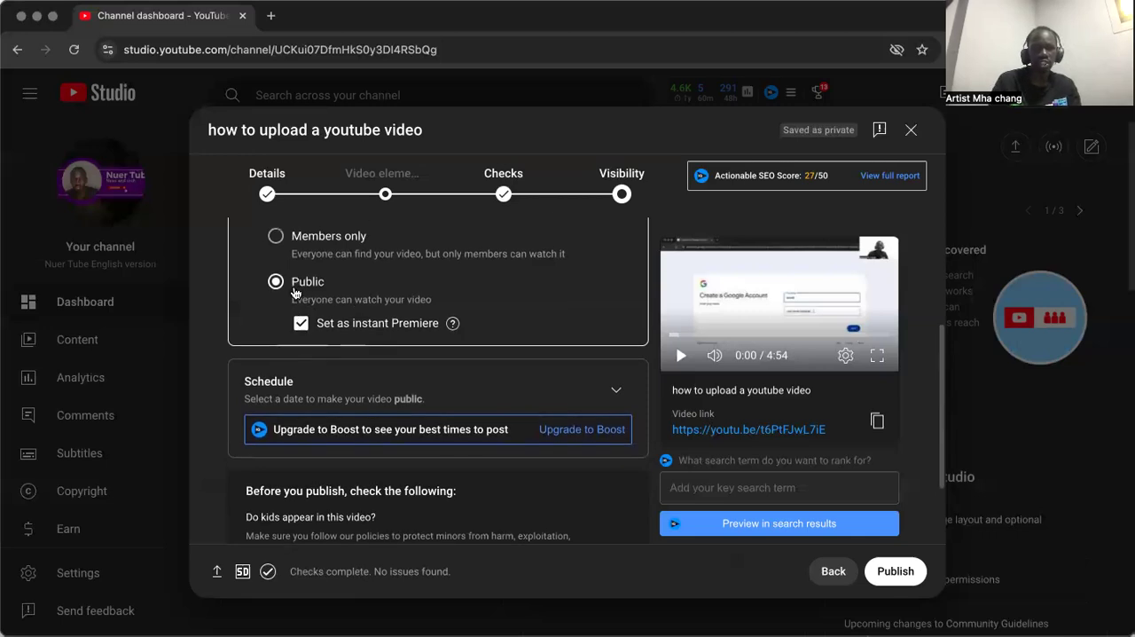
left_click(302, 322)
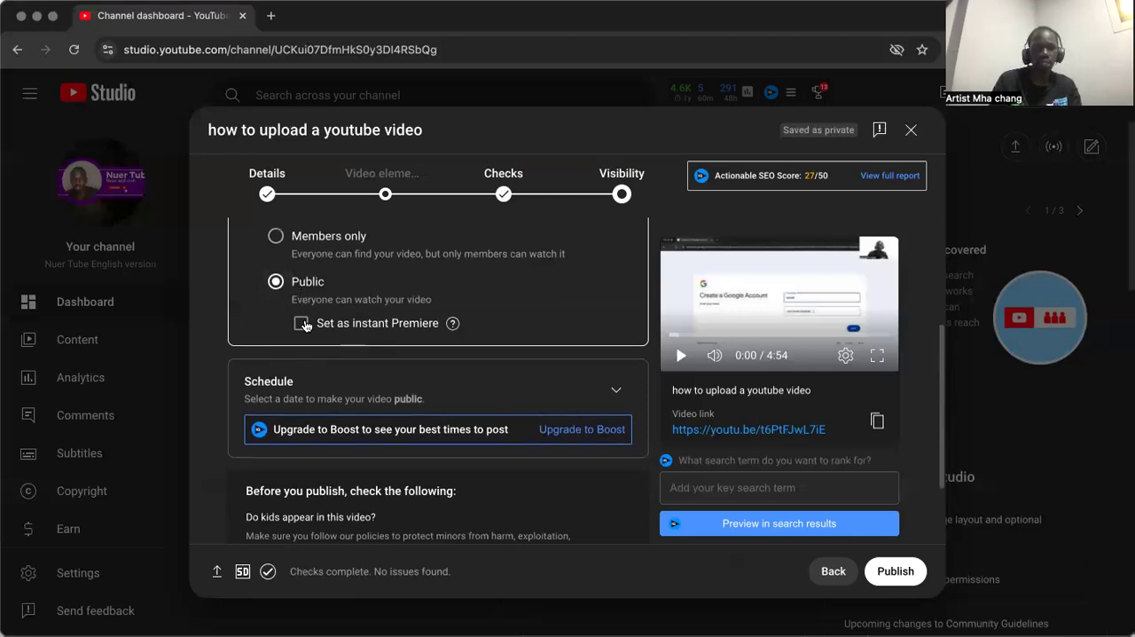
left_click(302, 323)
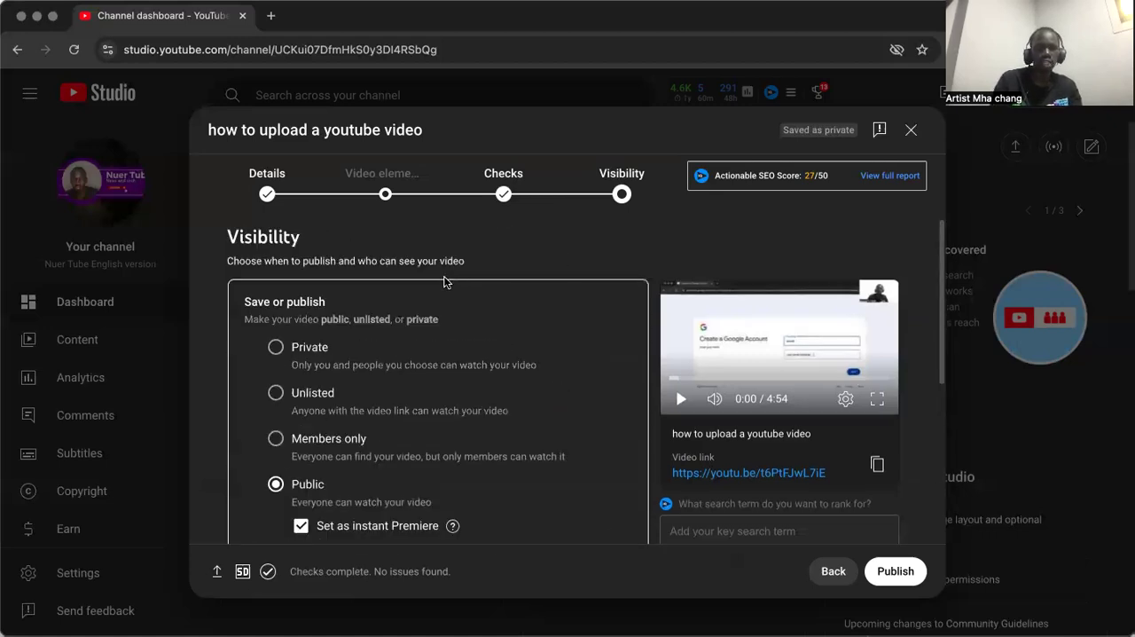
scroll("down", 3)
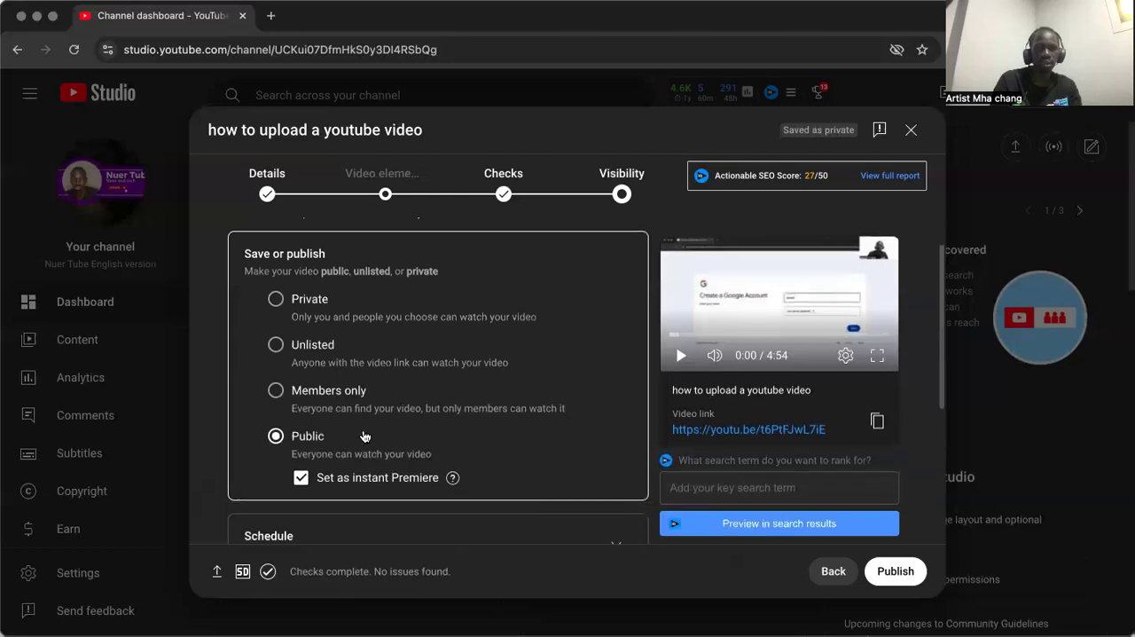
scroll("down", 3)
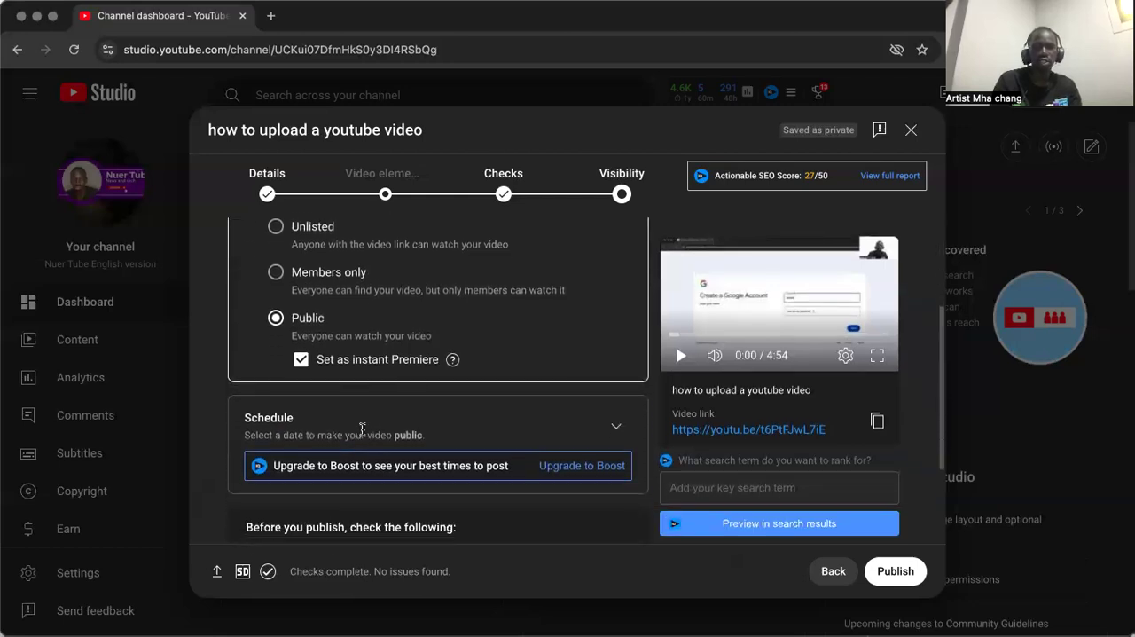
scroll("down", 3)
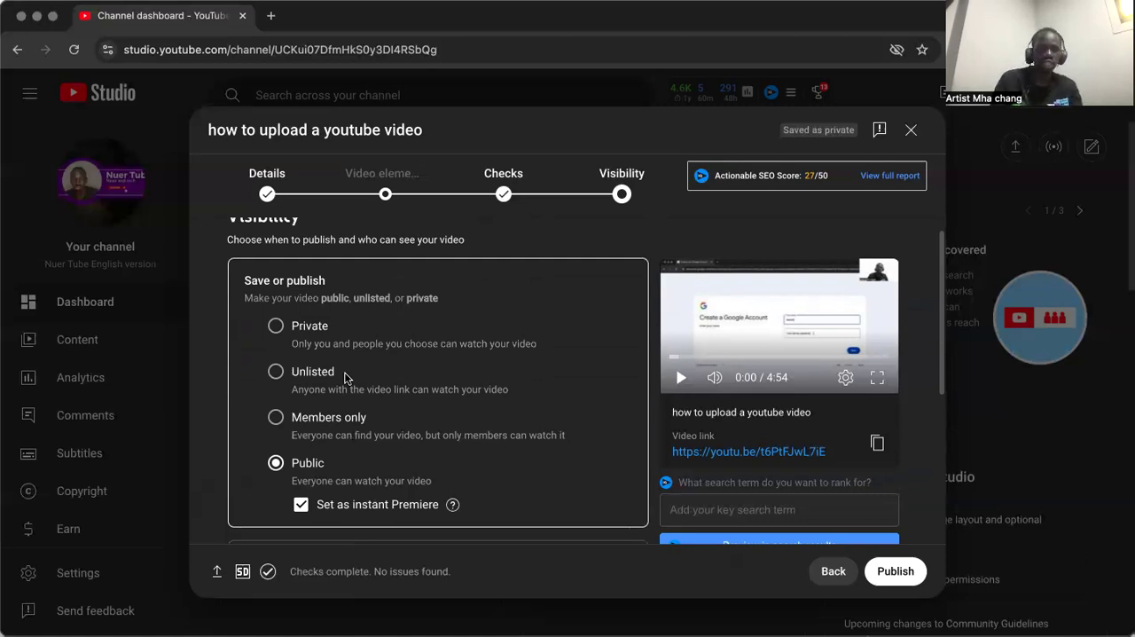
scroll("down", 3)
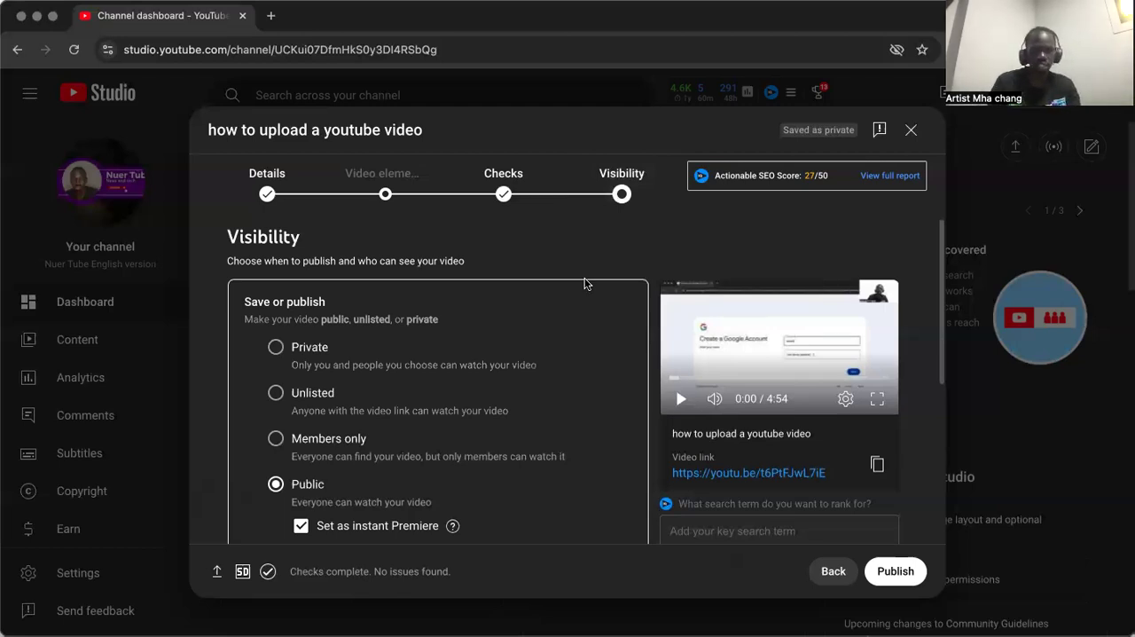
scroll("down", 3)
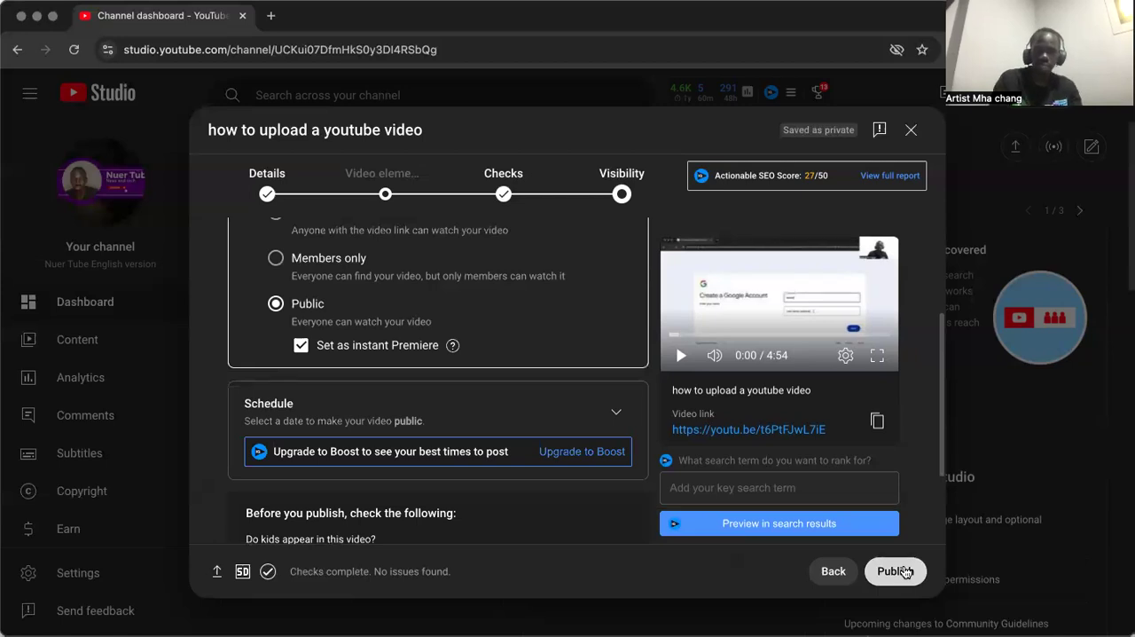
Publish the video as a Premiere and close the Video published confirmation
left_click(893, 571)
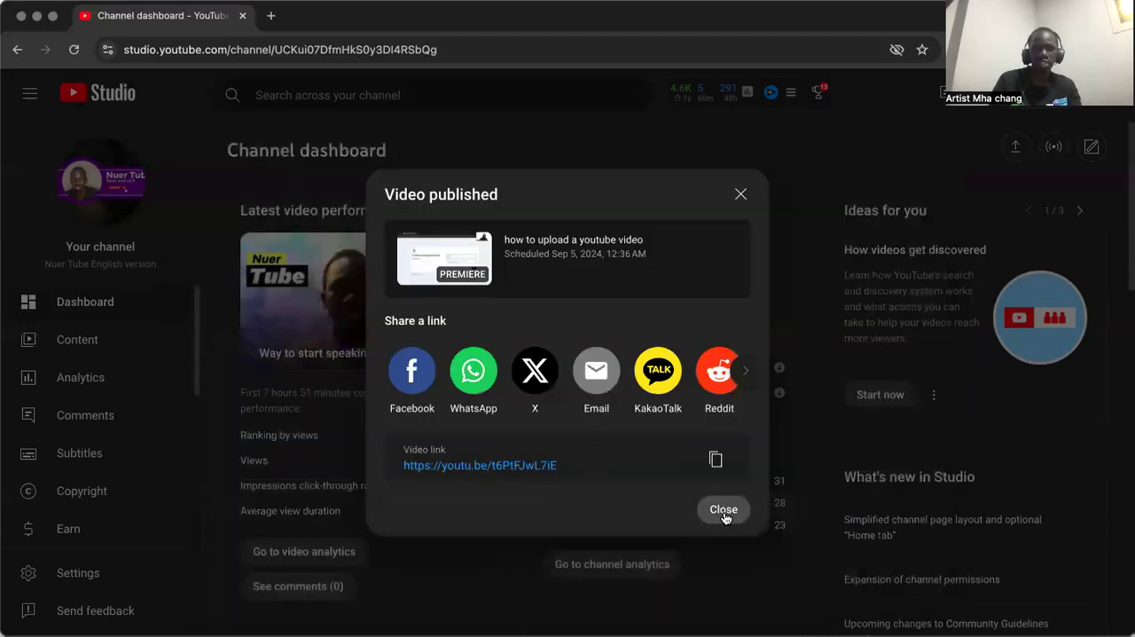
left_click(723, 510)
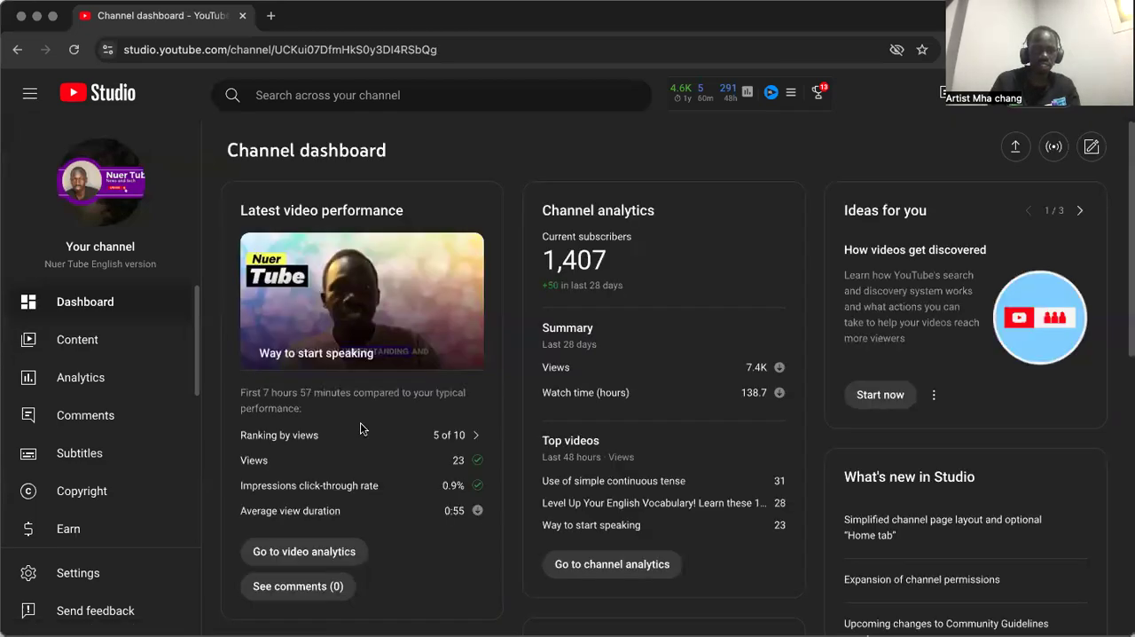
mouse_move(82, 345)
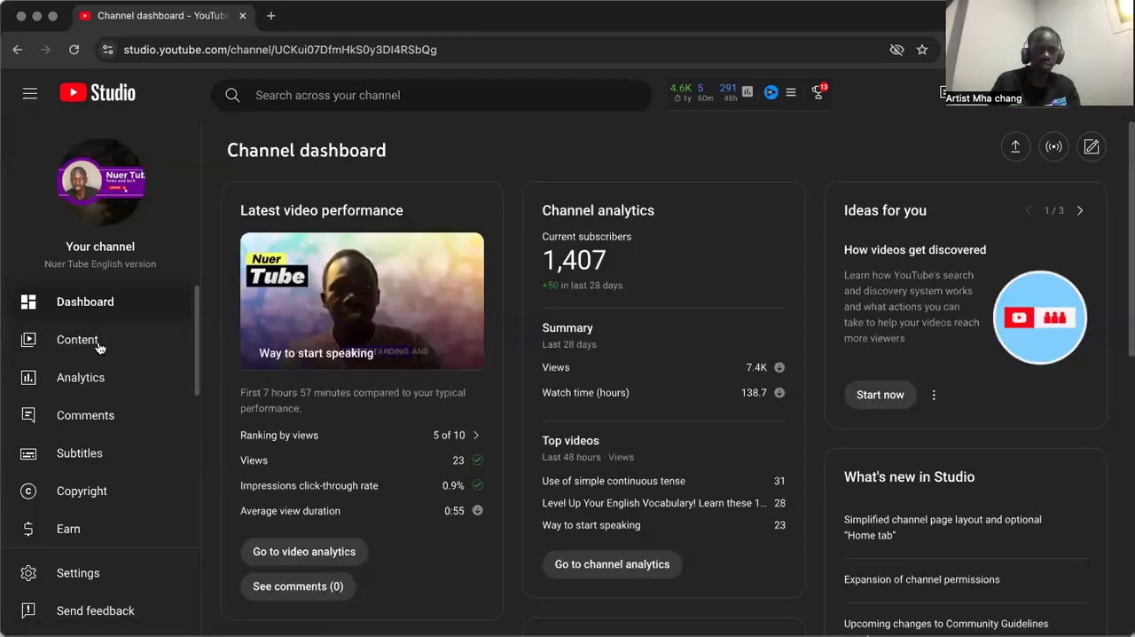
Go to the Channel content page listing the channel's videos
left_click(78, 340)
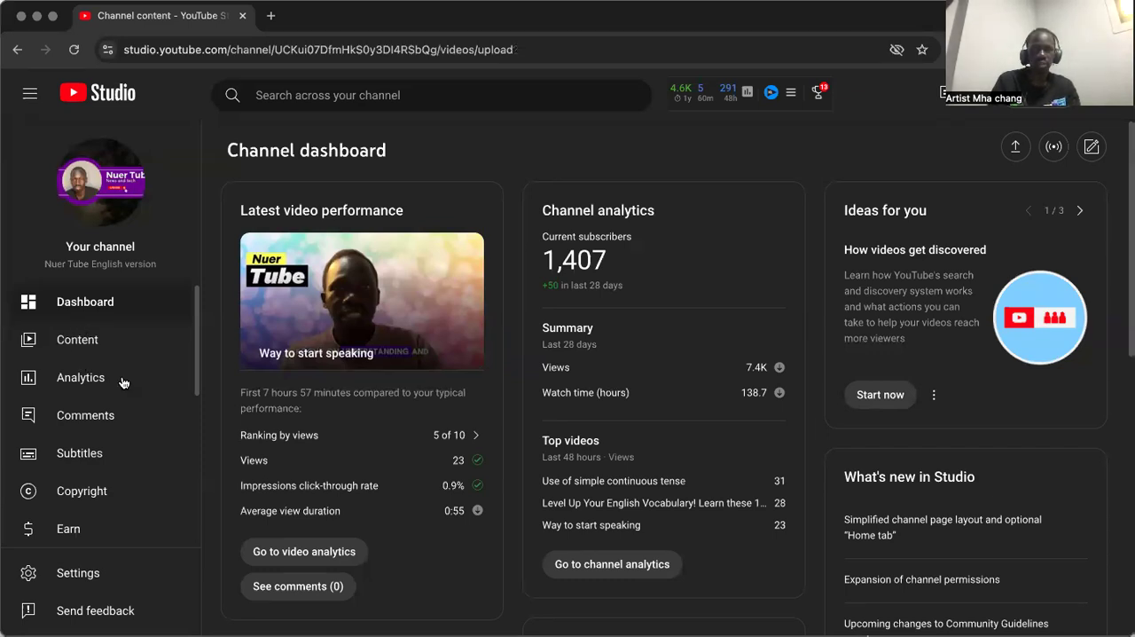
left_click(78, 341)
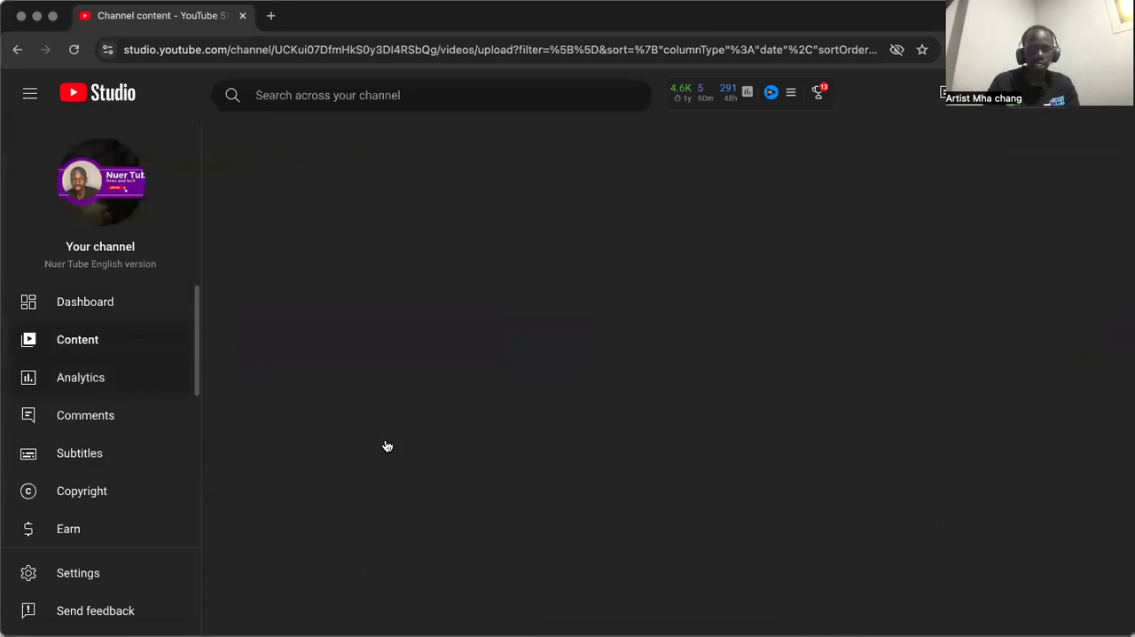
mouse_move(248, 425)
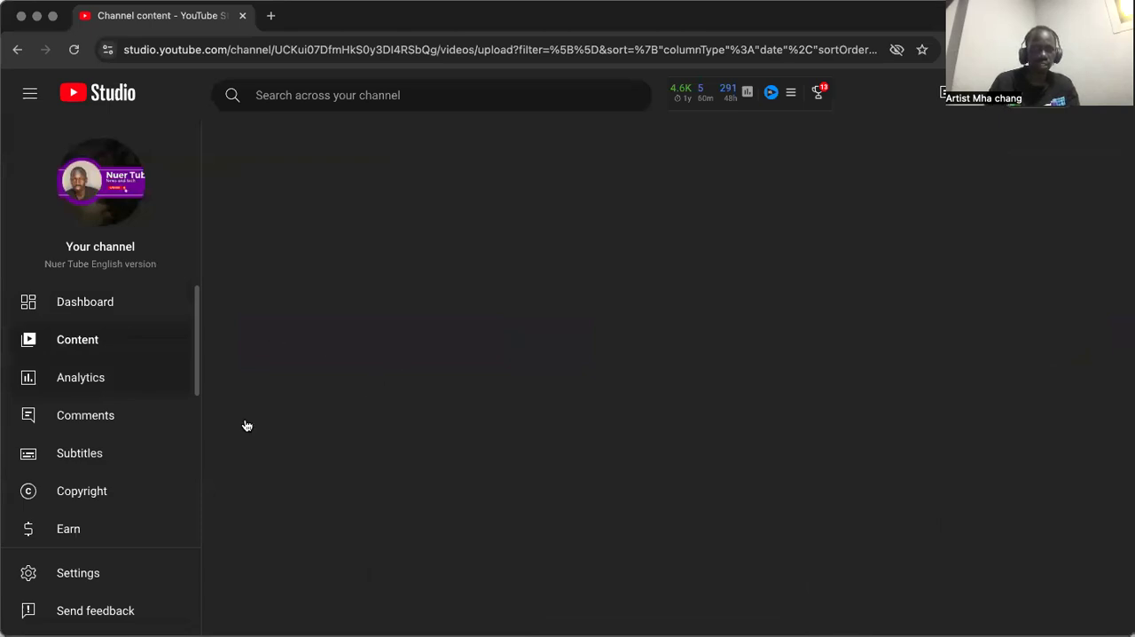
mouse_move(247, 424)
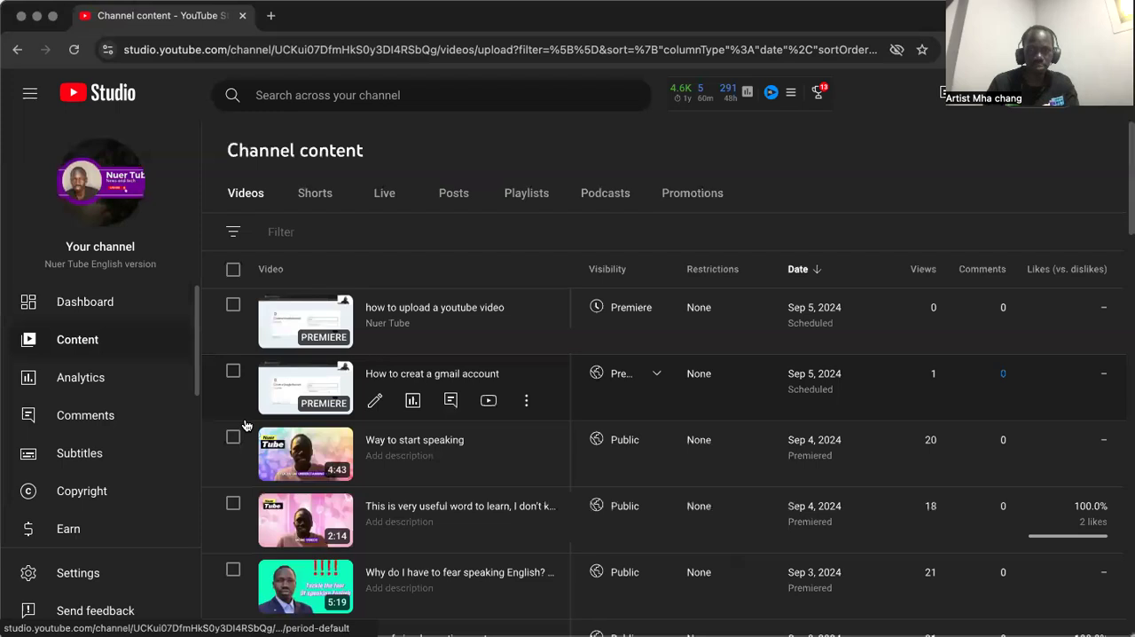
mouse_move(1000, 245)
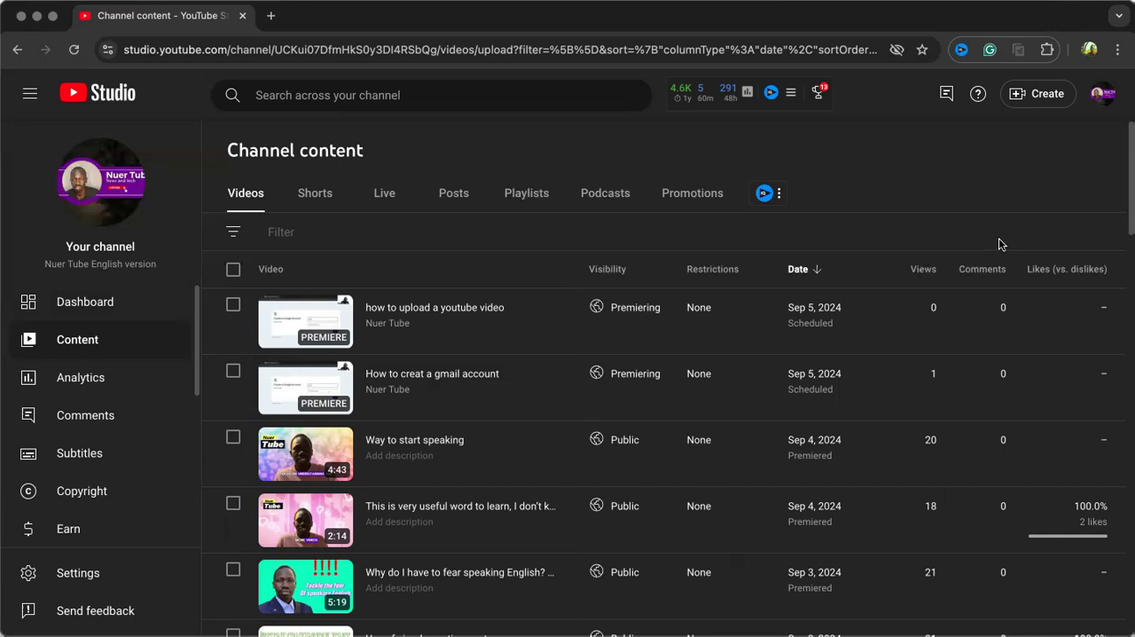
mouse_move(862, 498)
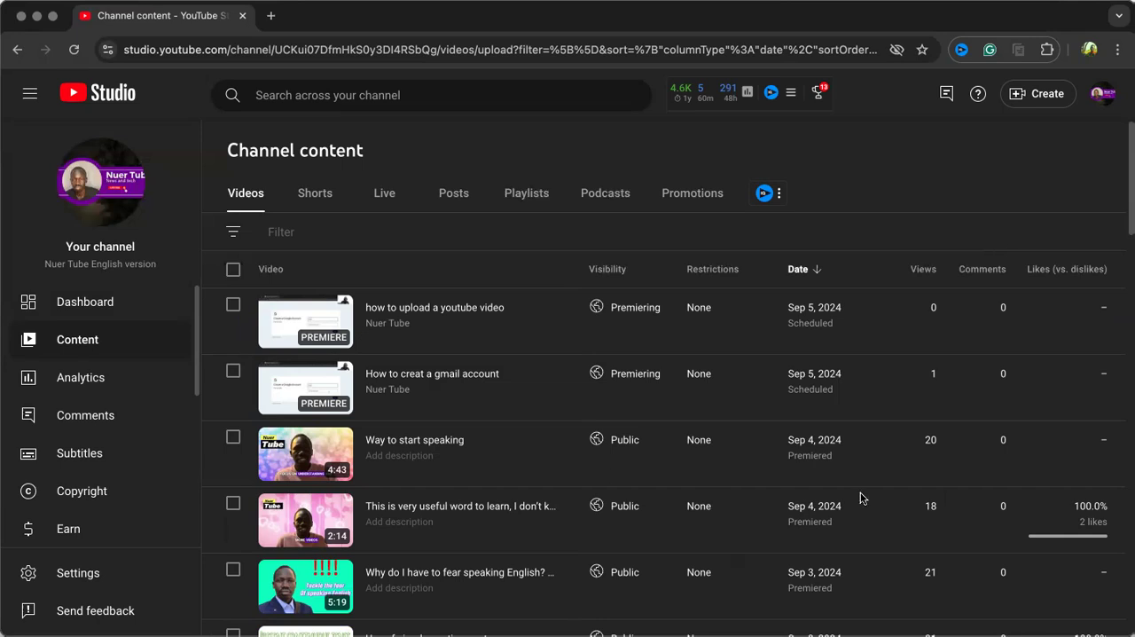
mouse_move(585, 353)
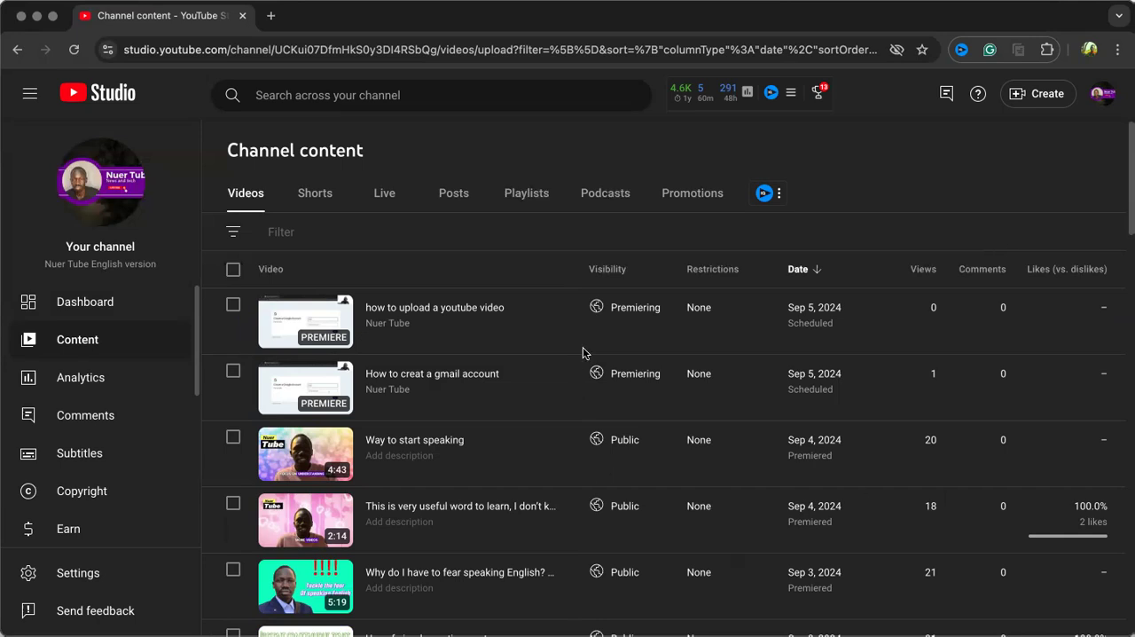
mouse_move(678, 493)
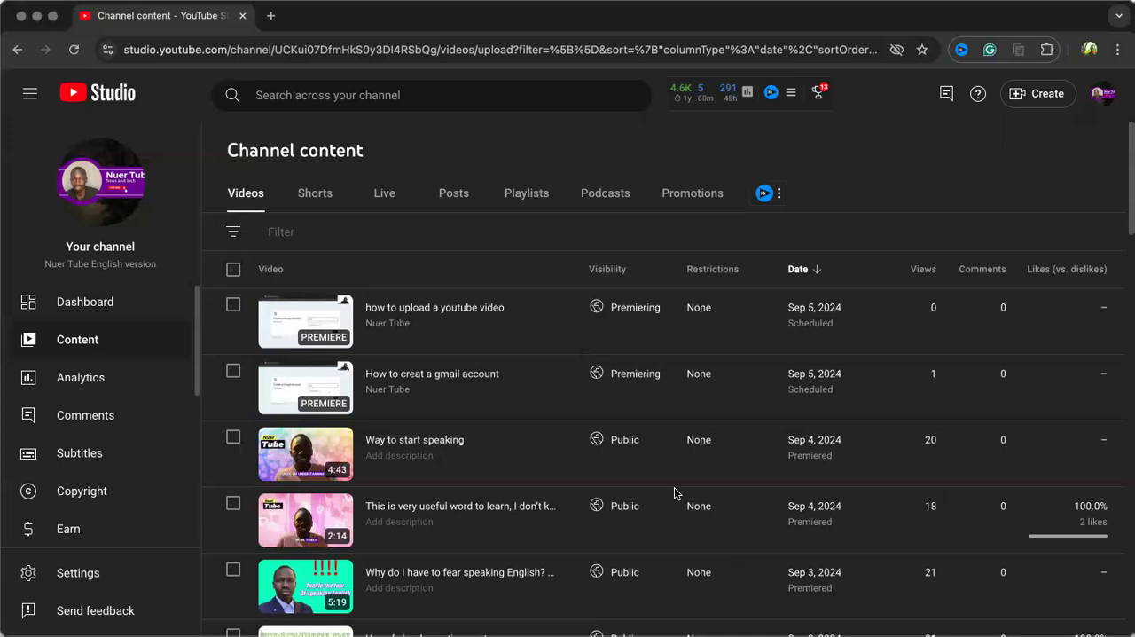